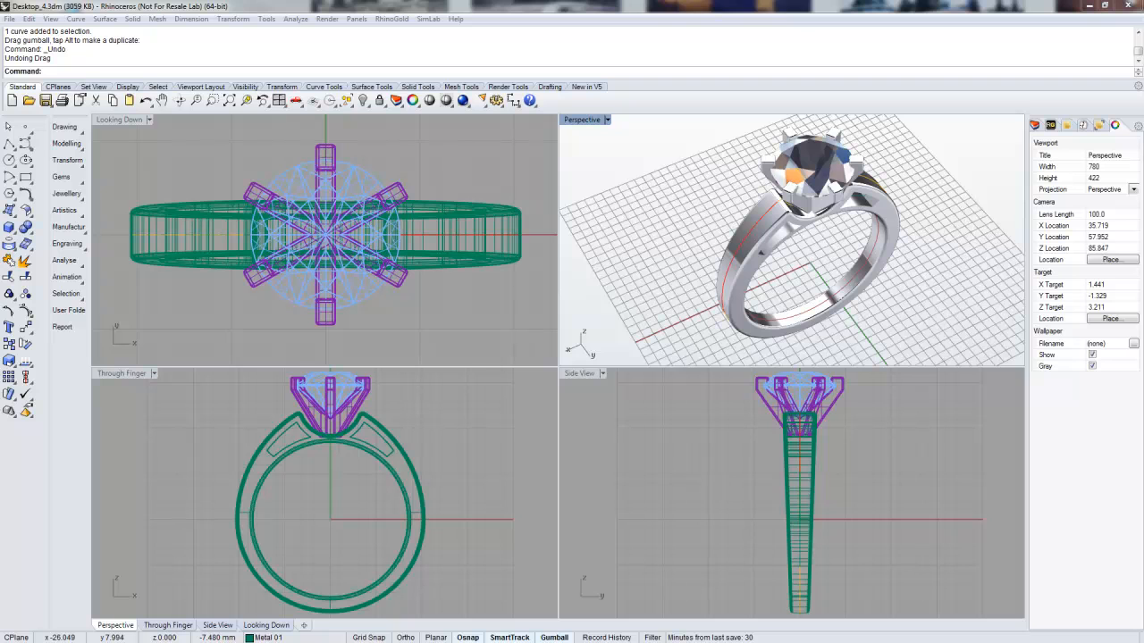
{"action": "mouse_move", "coordinate": [901, 321]}
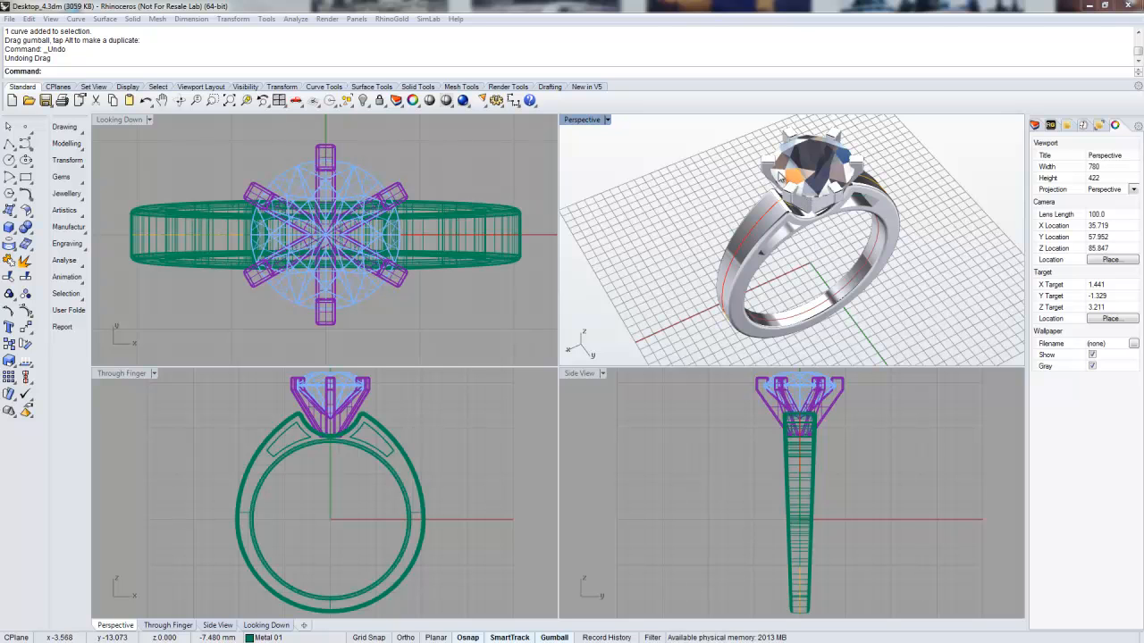
{"action": "mouse_move", "coordinate": [427, 29]}
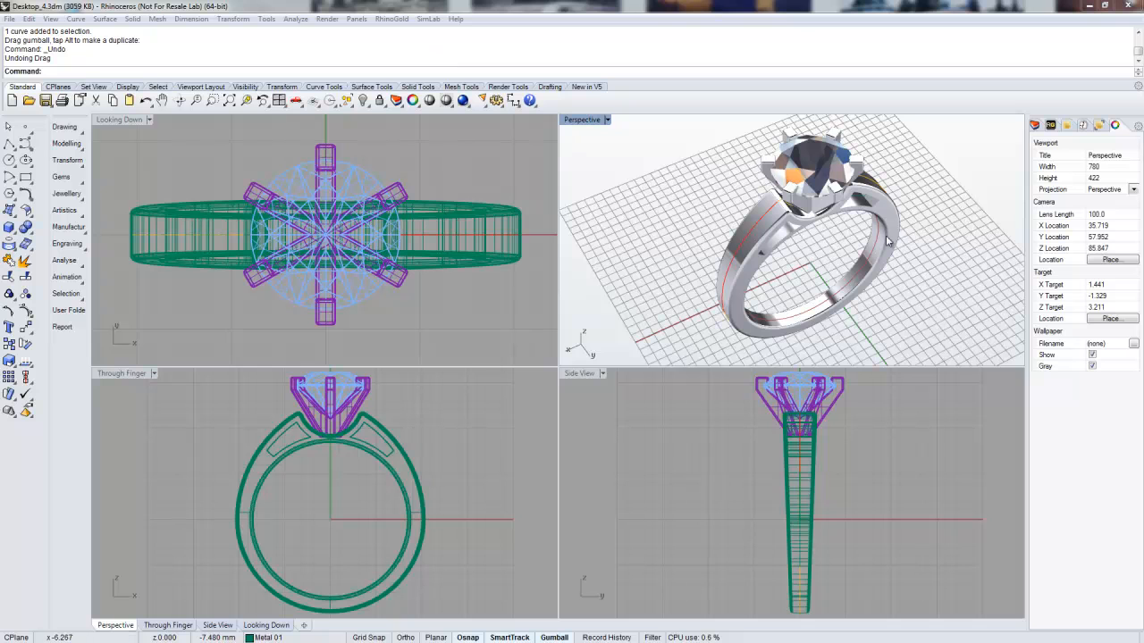
{"action": "mouse_move", "coordinate": [929, 200]}
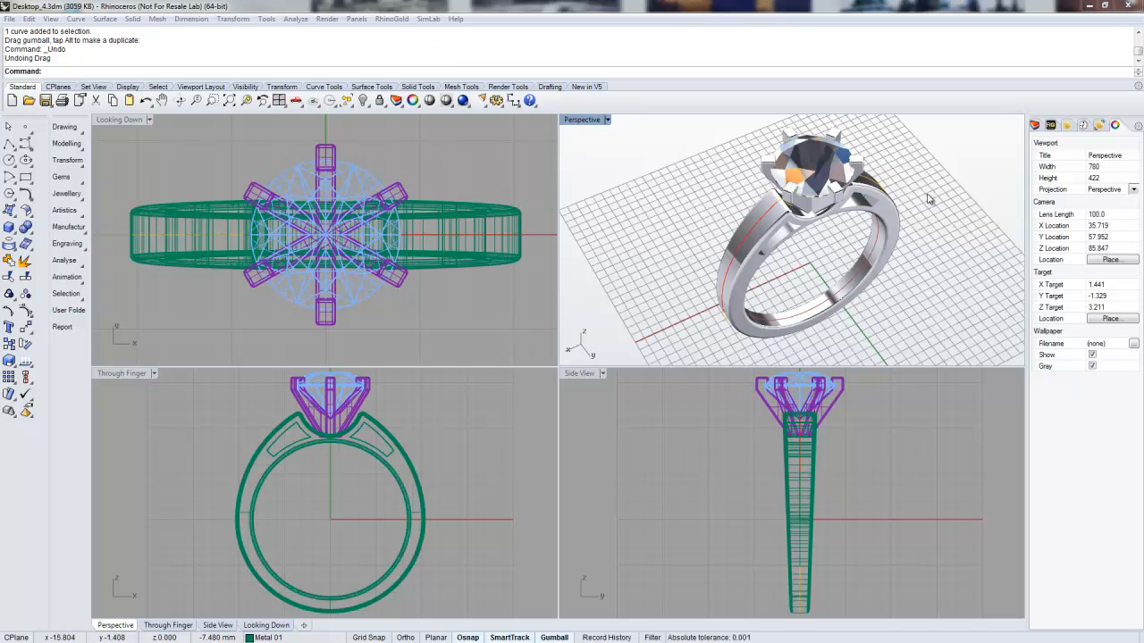
{"action": "mouse_move", "coordinate": [915, 266]}
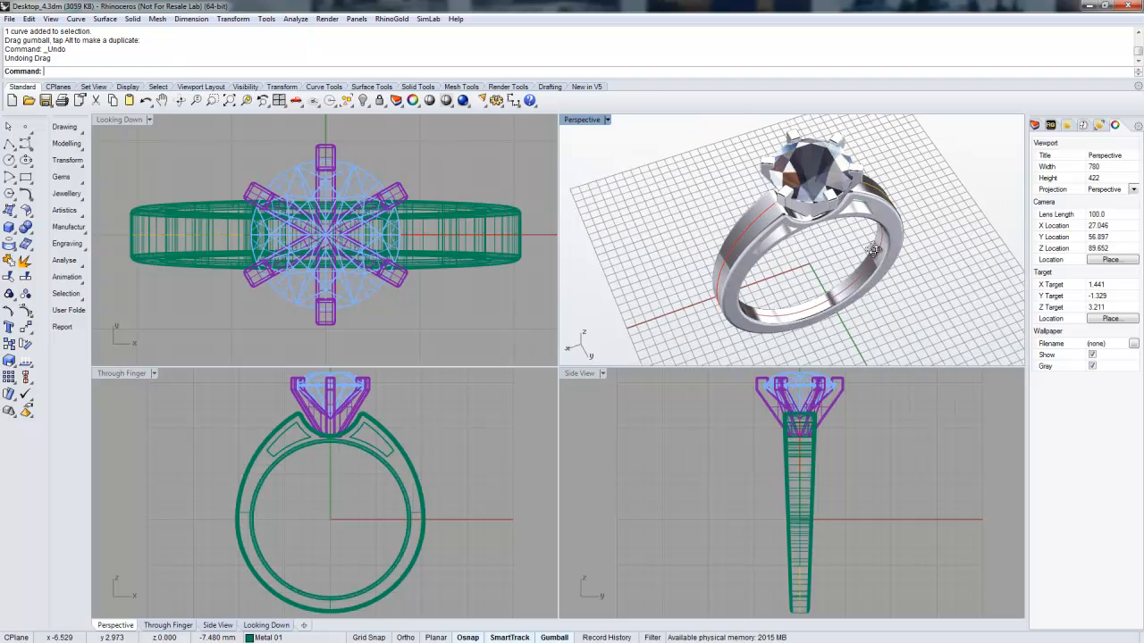
Step: Orbit the Perspective viewport to view the ring from another side
{"action": "left_click_drag", "start_coordinate": [872, 248], "coordinate": [787, 224]}
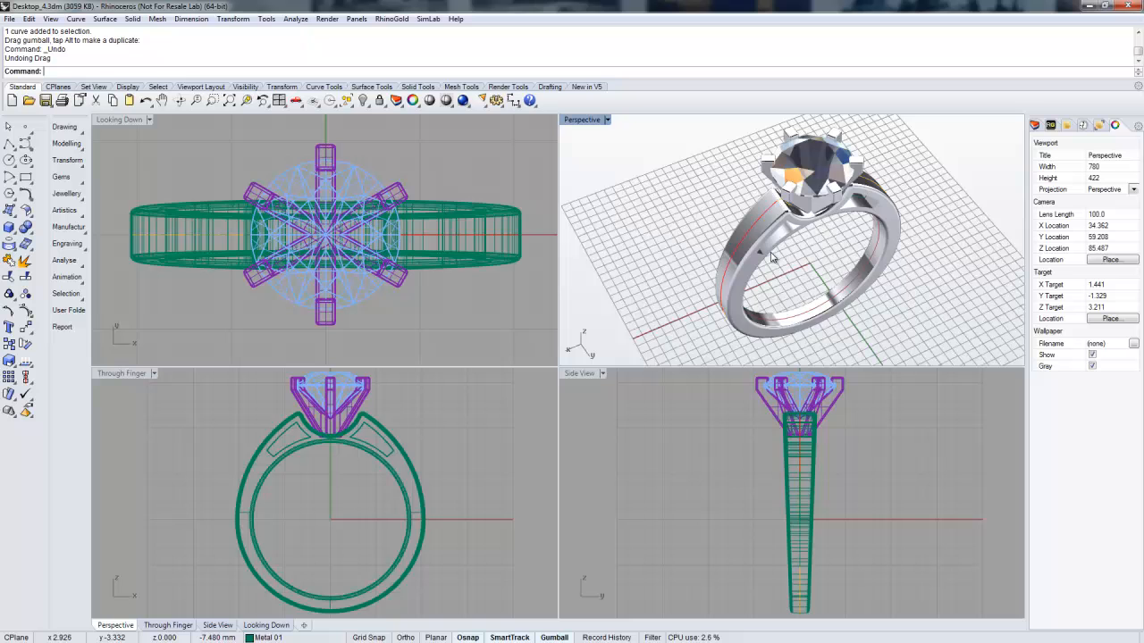
{"action": "left_click", "coordinate": [772, 257]}
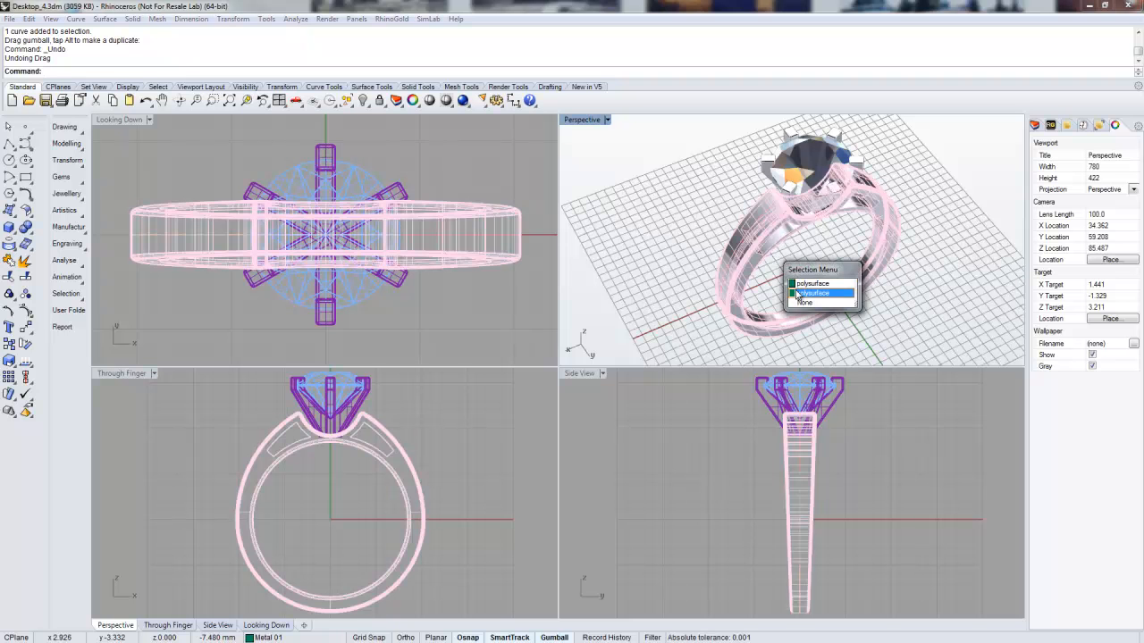
{"action": "left_click", "coordinate": [811, 293]}
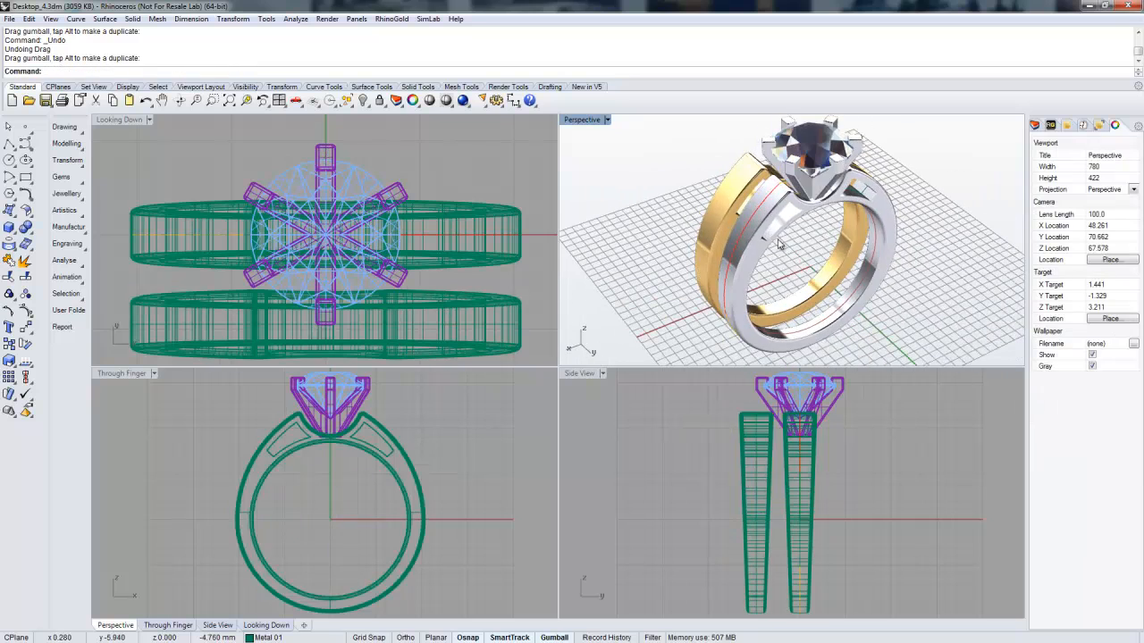
{"action": "key", "text": "ctrl+z"}
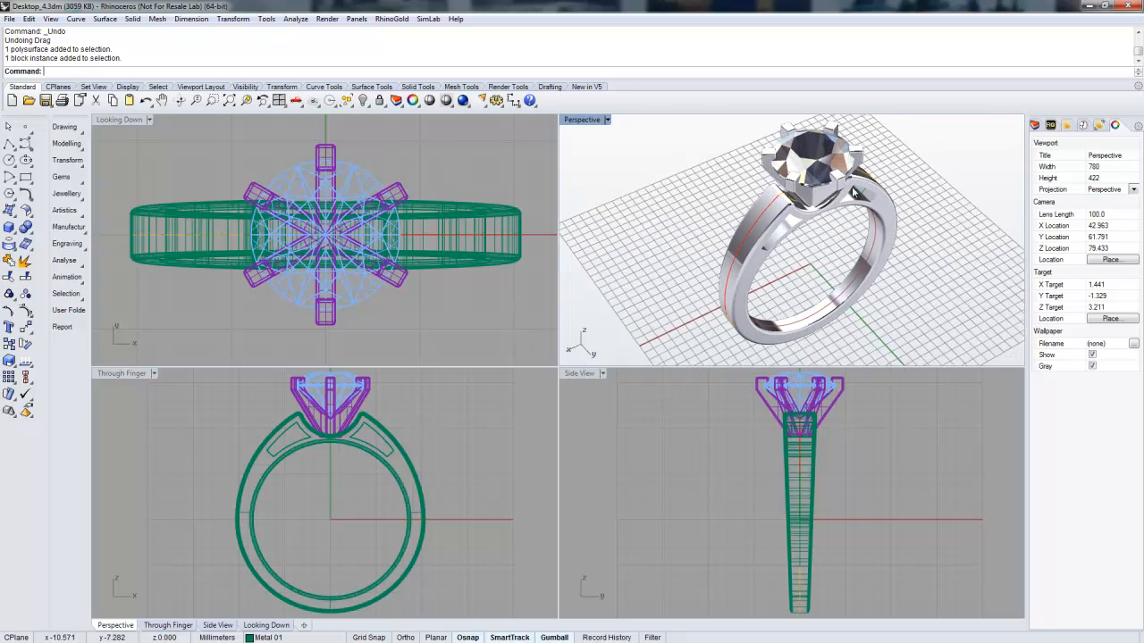
{"action": "mouse_move", "coordinate": [670, 246]}
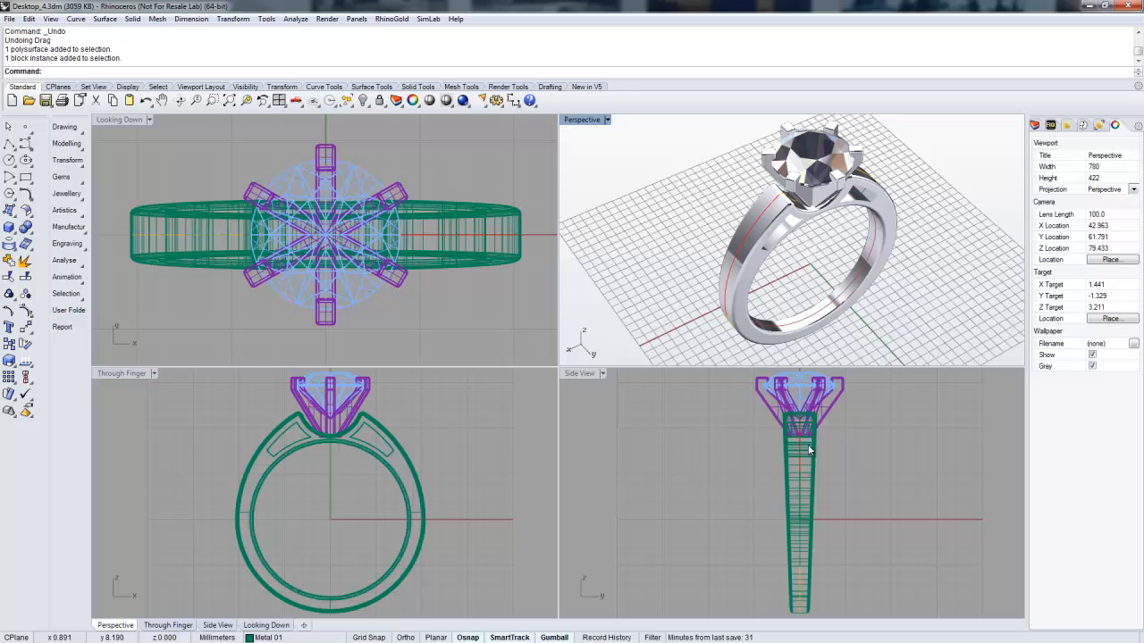
{"action": "mouse_move", "coordinate": [760, 296]}
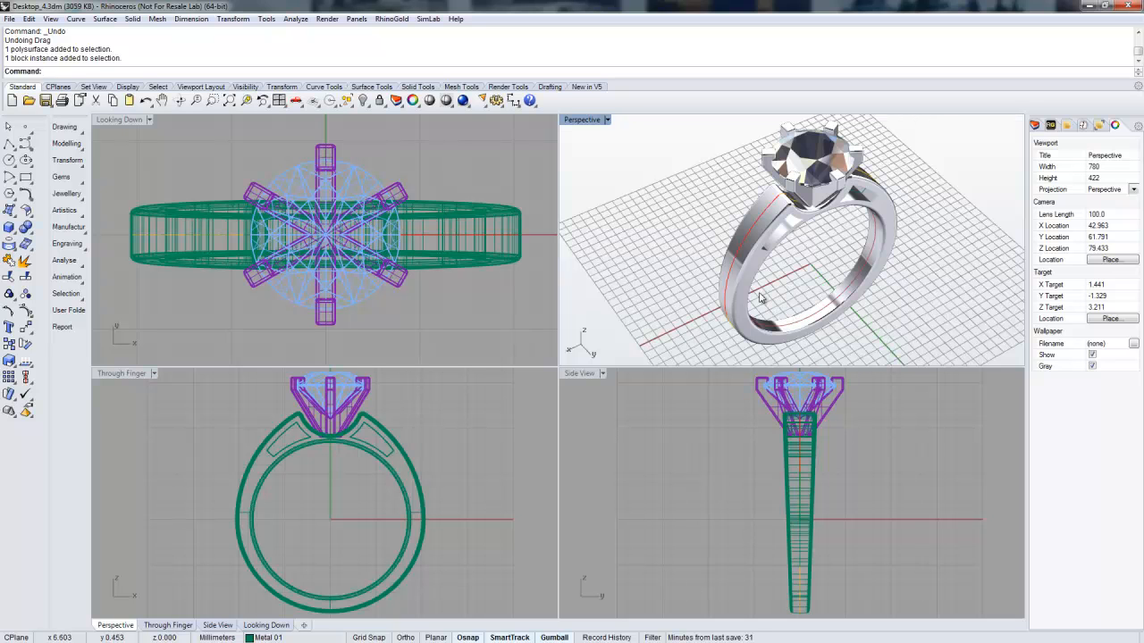
{"action": "mouse_move", "coordinate": [795, 243]}
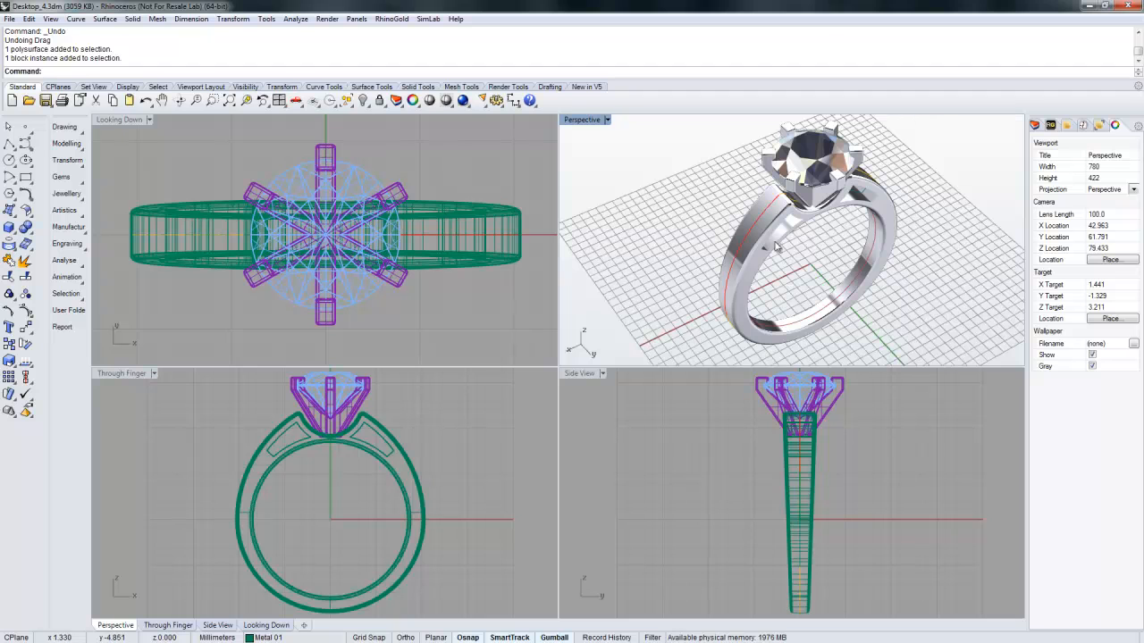
{"action": "mouse_move", "coordinate": [516, 258]}
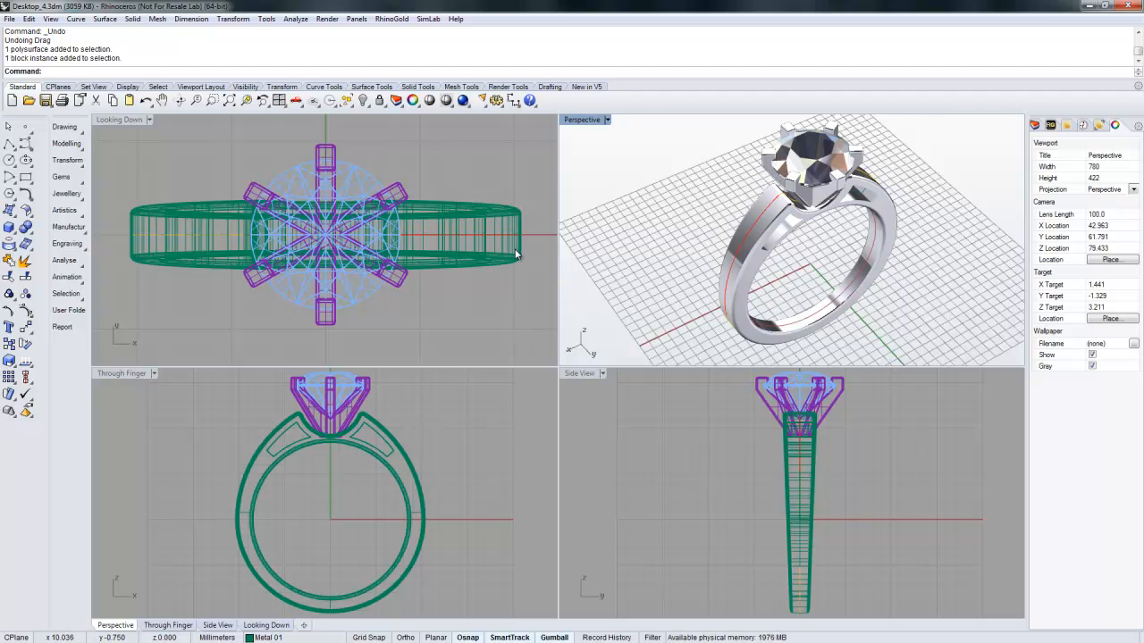
{"action": "mouse_move", "coordinate": [438, 479]}
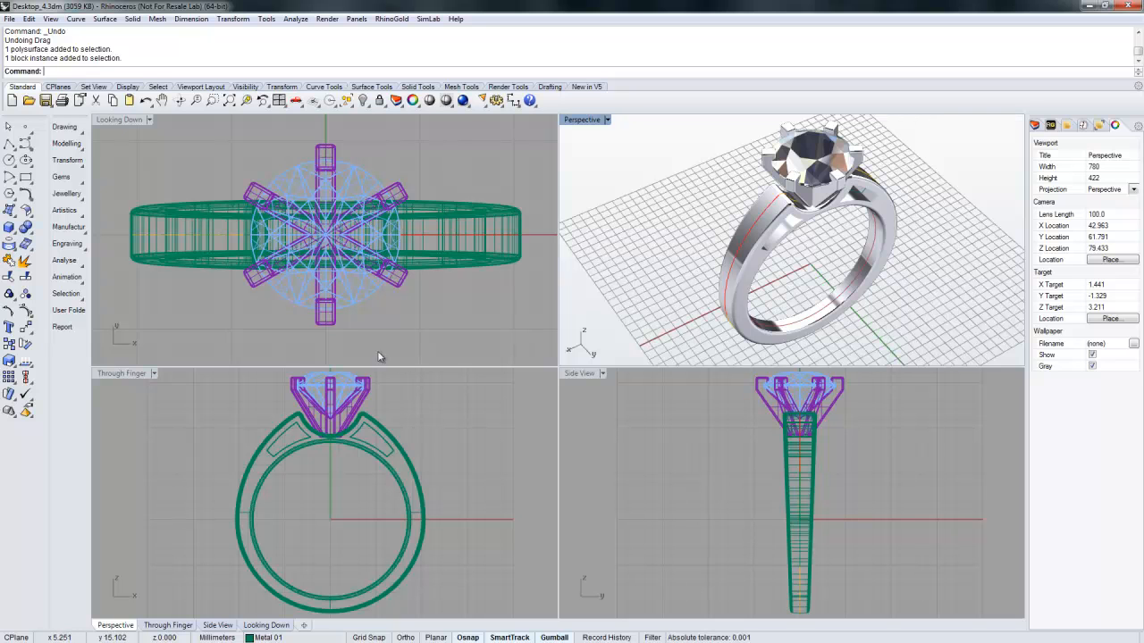
{"action": "mouse_move", "coordinate": [356, 221]}
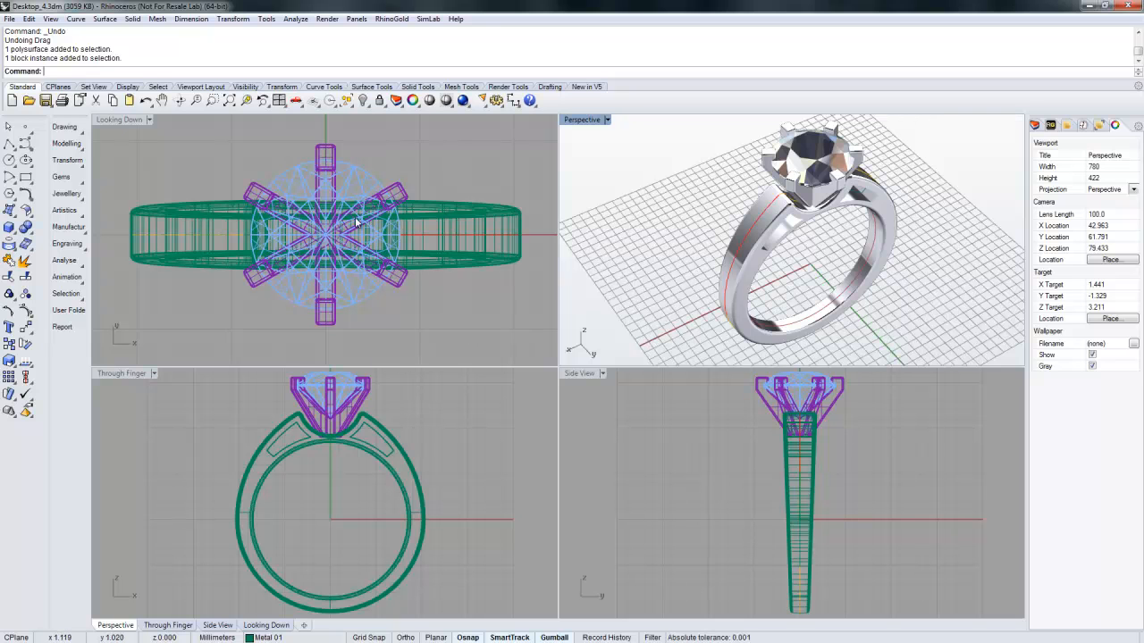
{"action": "mouse_move", "coordinate": [777, 439]}
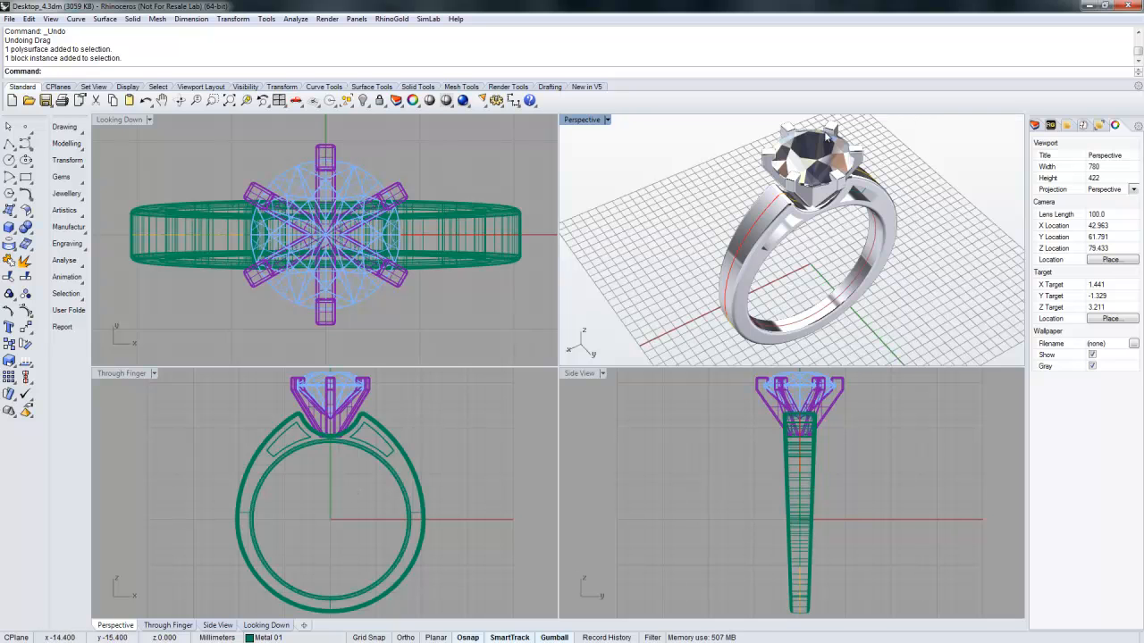
{"action": "mouse_move", "coordinate": [456, 377]}
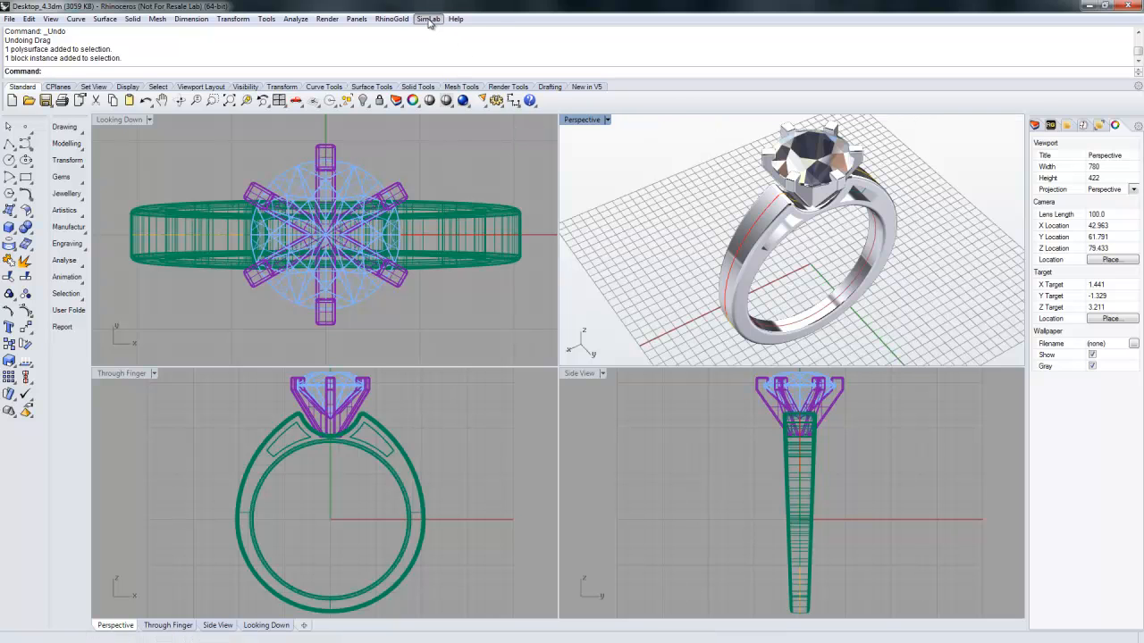
Step: Run SimLab PDF Export and save over the existing 3dpdftest_pickmetals.pdf
{"action": "left_click", "coordinate": [428, 18]}
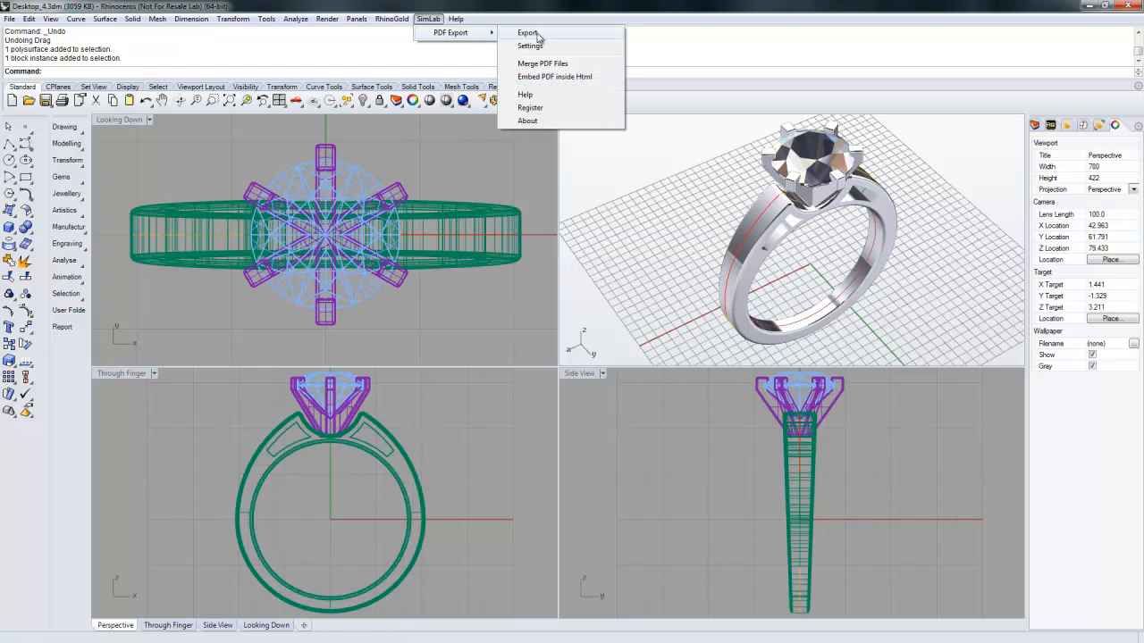
{"action": "left_click", "coordinate": [527, 32]}
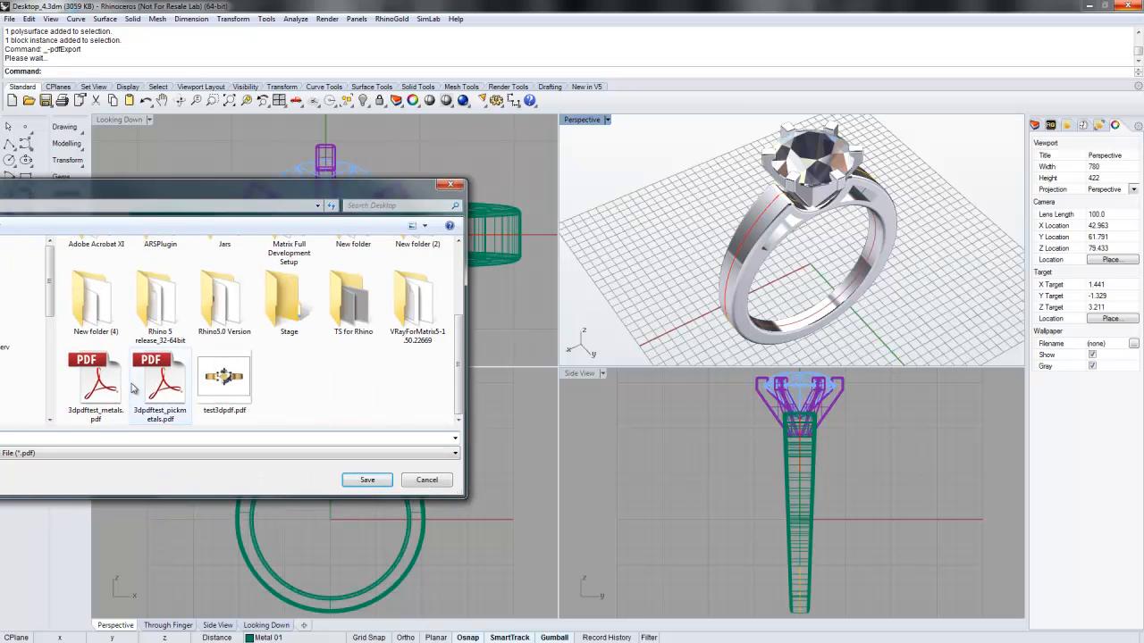
{"action": "left_click", "coordinate": [366, 479]}
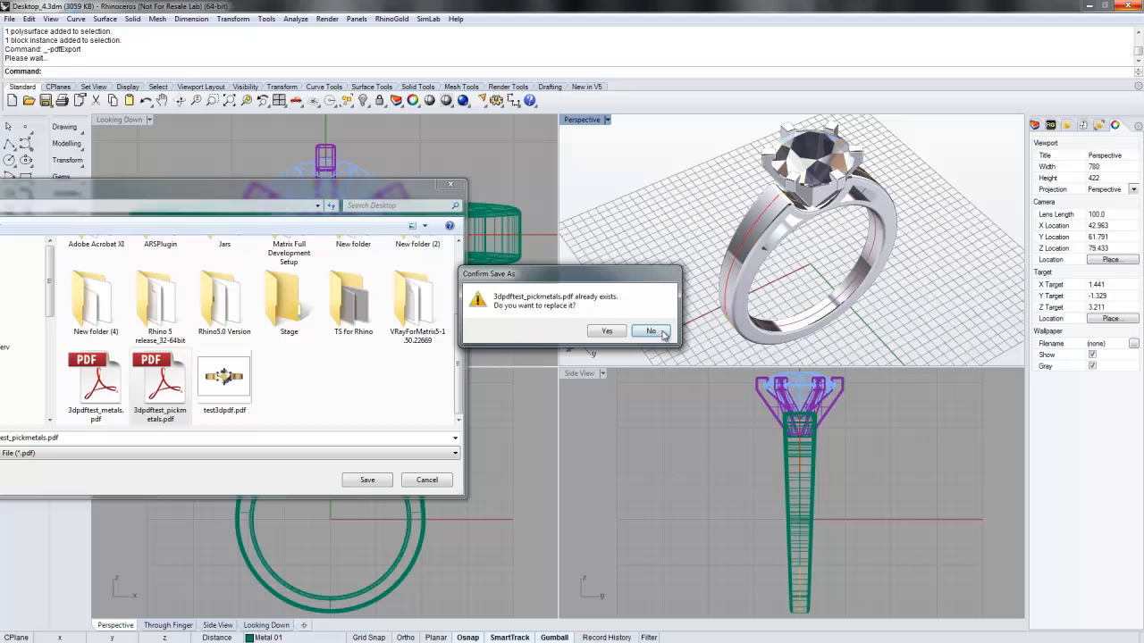
{"action": "left_click", "coordinate": [650, 330]}
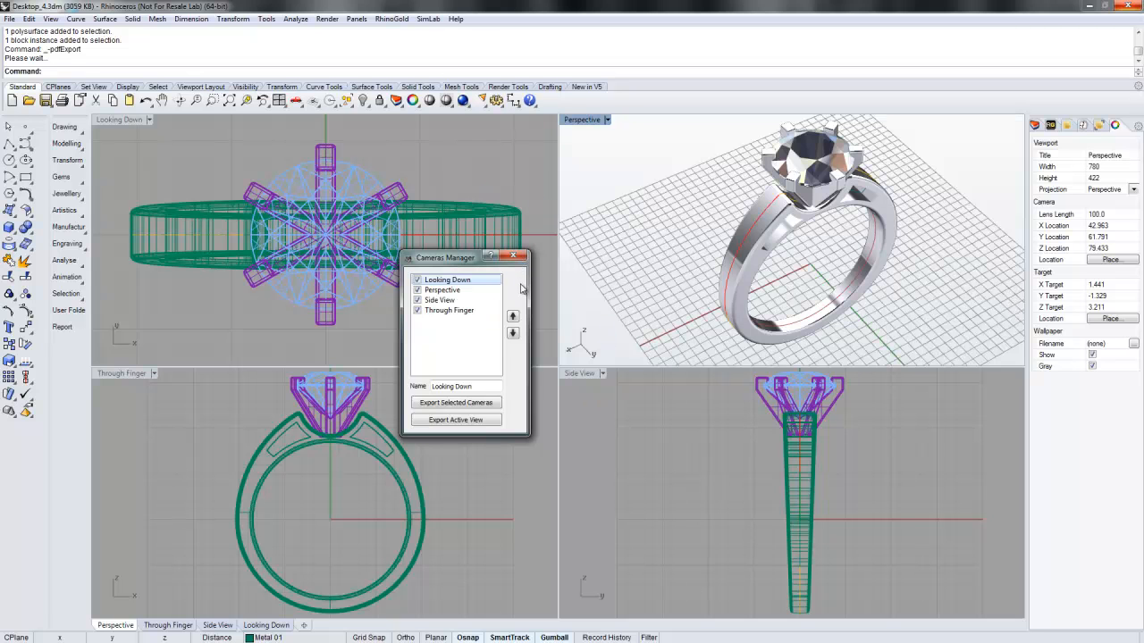
{"action": "mouse_move", "coordinate": [515, 257]}
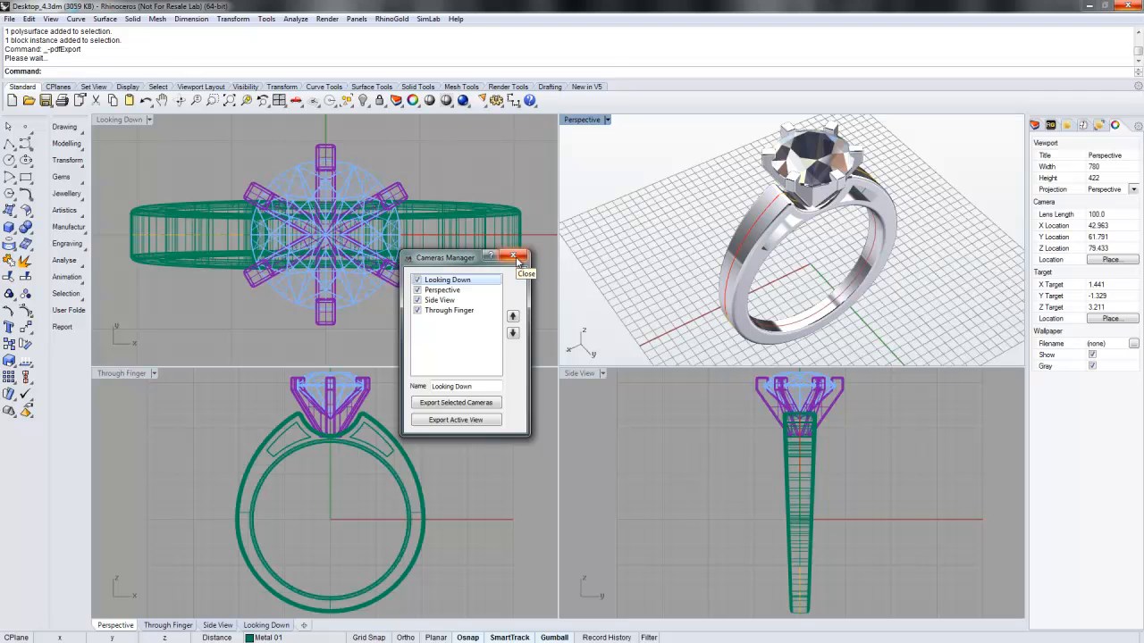
Step: Close the Cameras Manager with Looking Down, Perspective, Side View and Through Finger included
{"action": "left_click", "coordinate": [516, 257]}
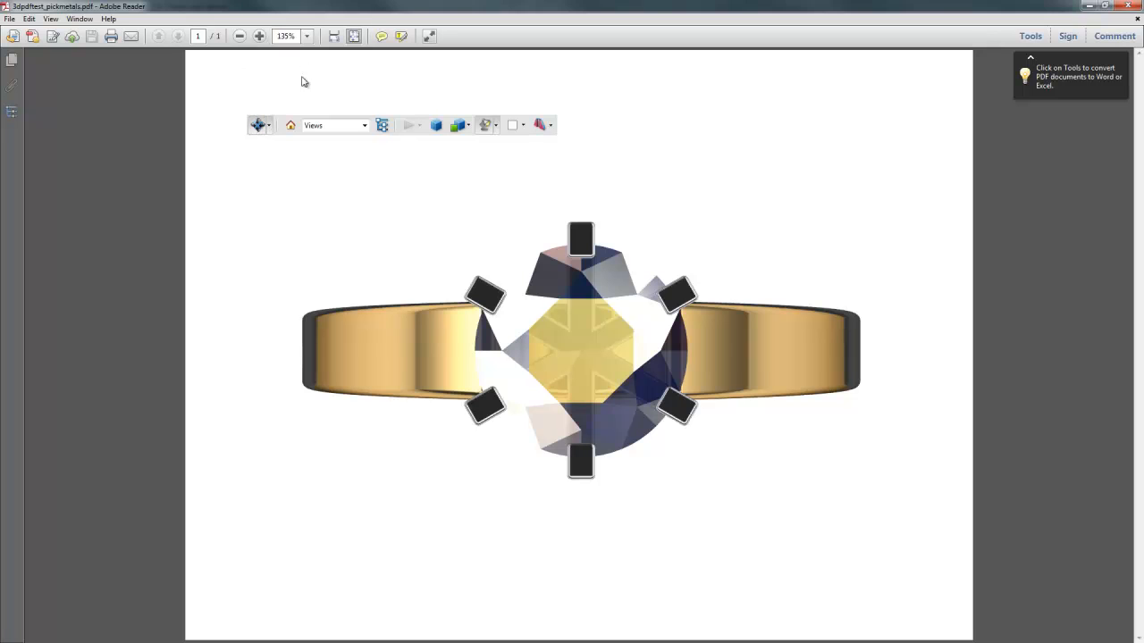
{"action": "mouse_move", "coordinate": [261, 142]}
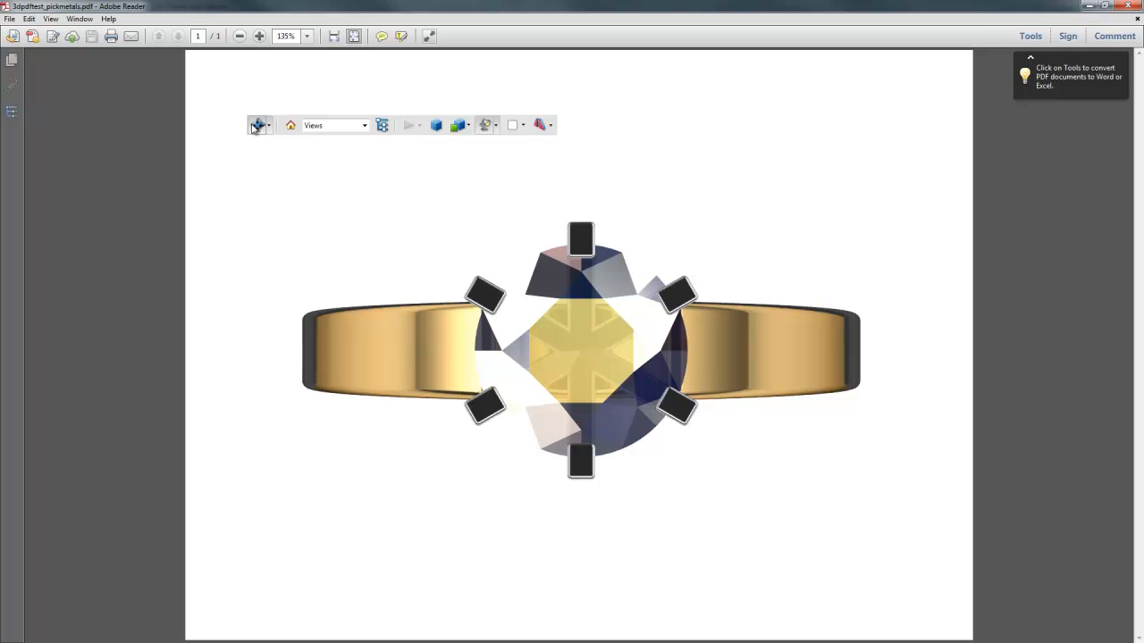
{"action": "mouse_move", "coordinate": [268, 129]}
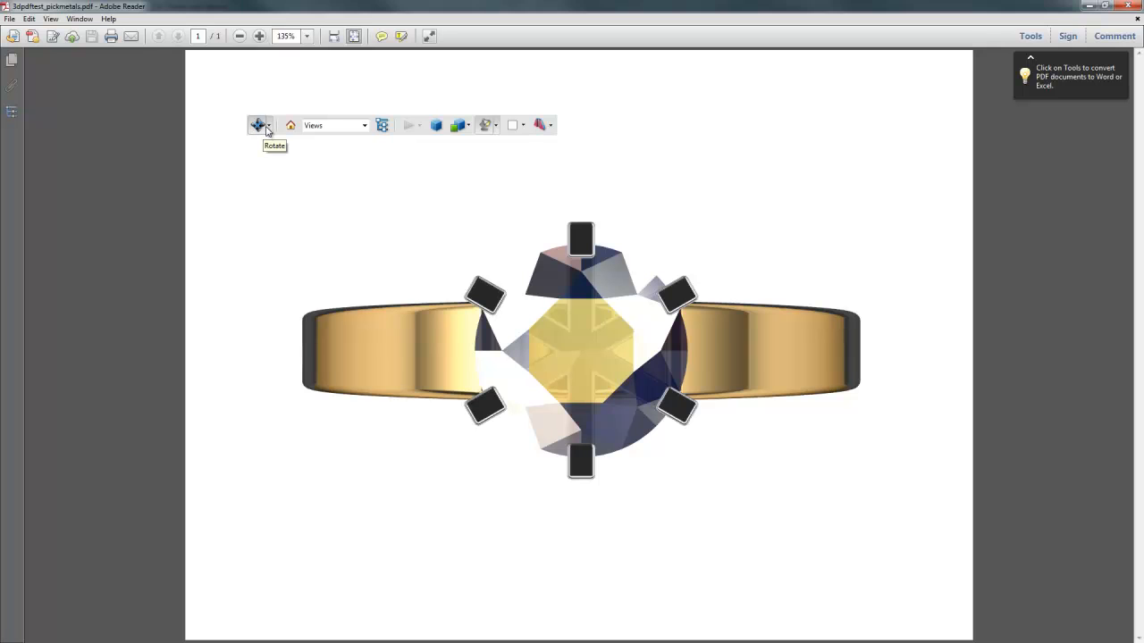
Step: Rotate the 3D ring to a top-down view over the gem
{"action": "left_click", "coordinate": [268, 125]}
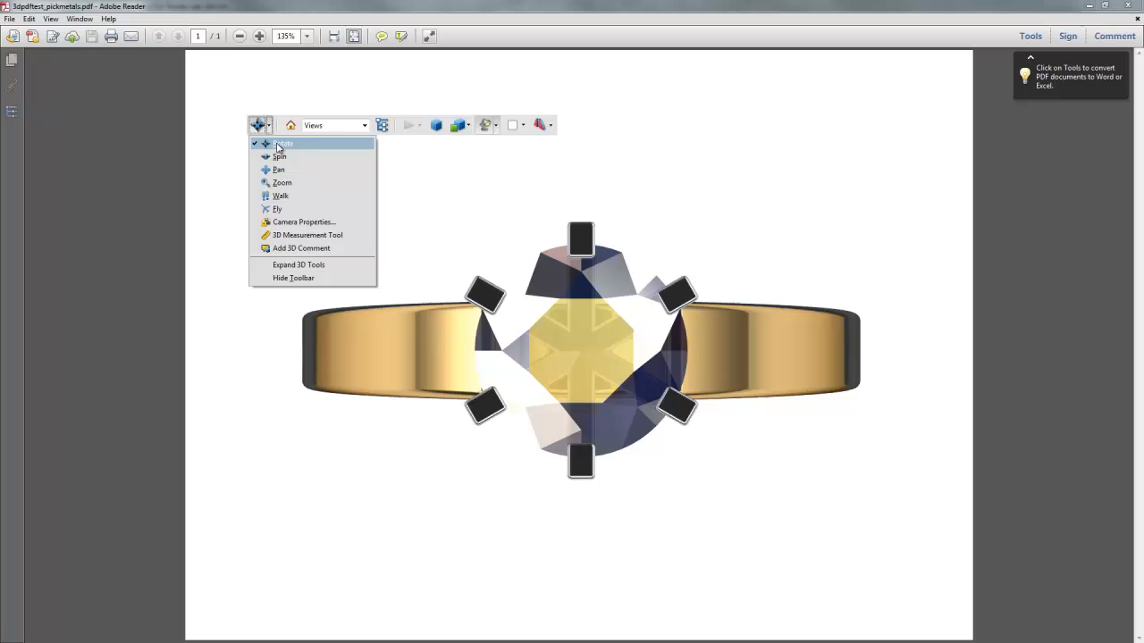
{"action": "mouse_move", "coordinate": [315, 195]}
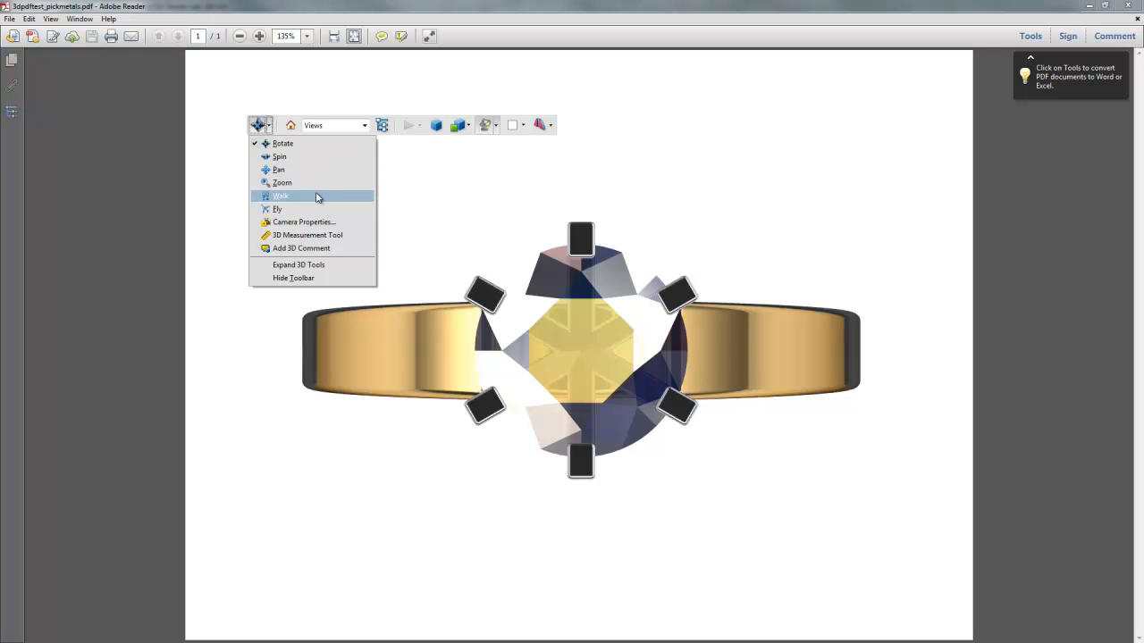
{"action": "mouse_move", "coordinate": [633, 253]}
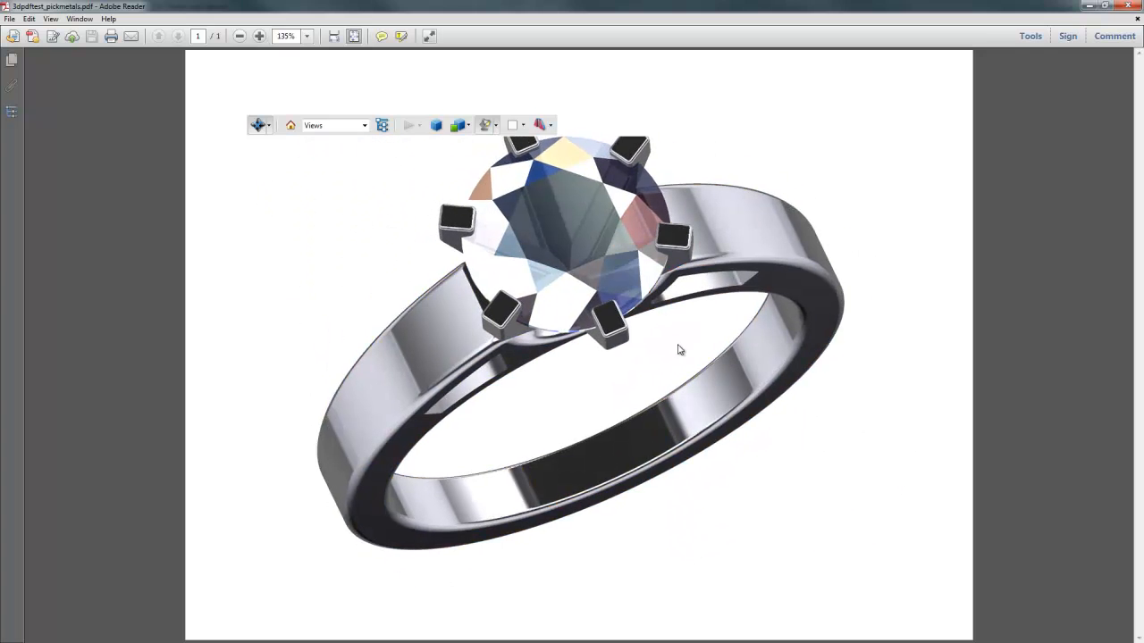
{"action": "left_click_drag", "start_coordinate": [679, 348], "coordinate": [675, 383]}
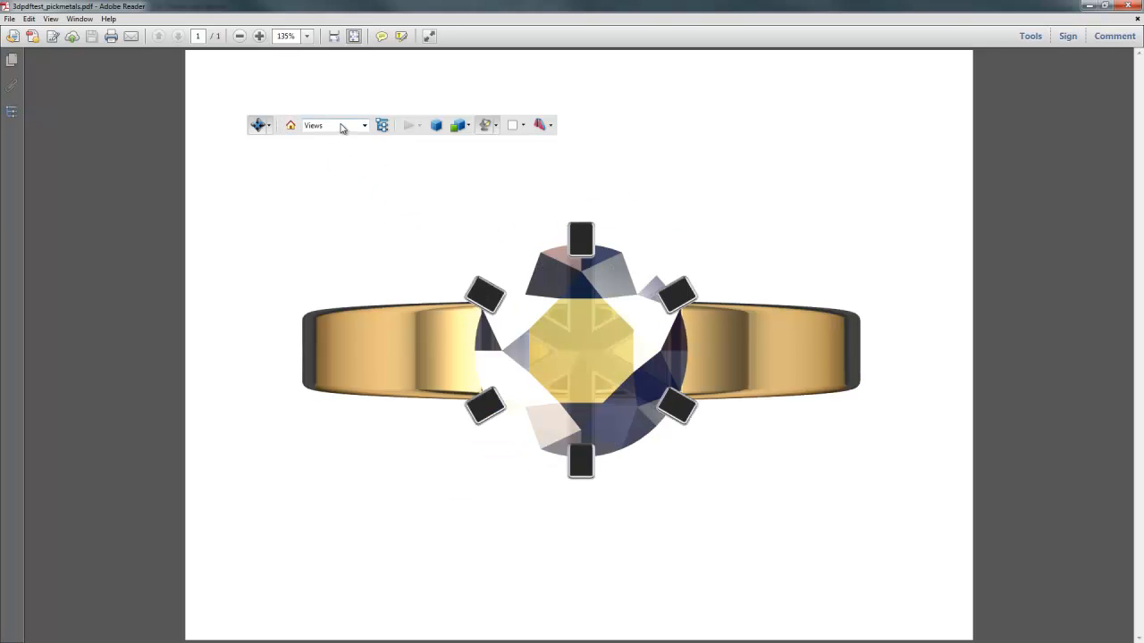
{"action": "left_click", "coordinate": [364, 125]}
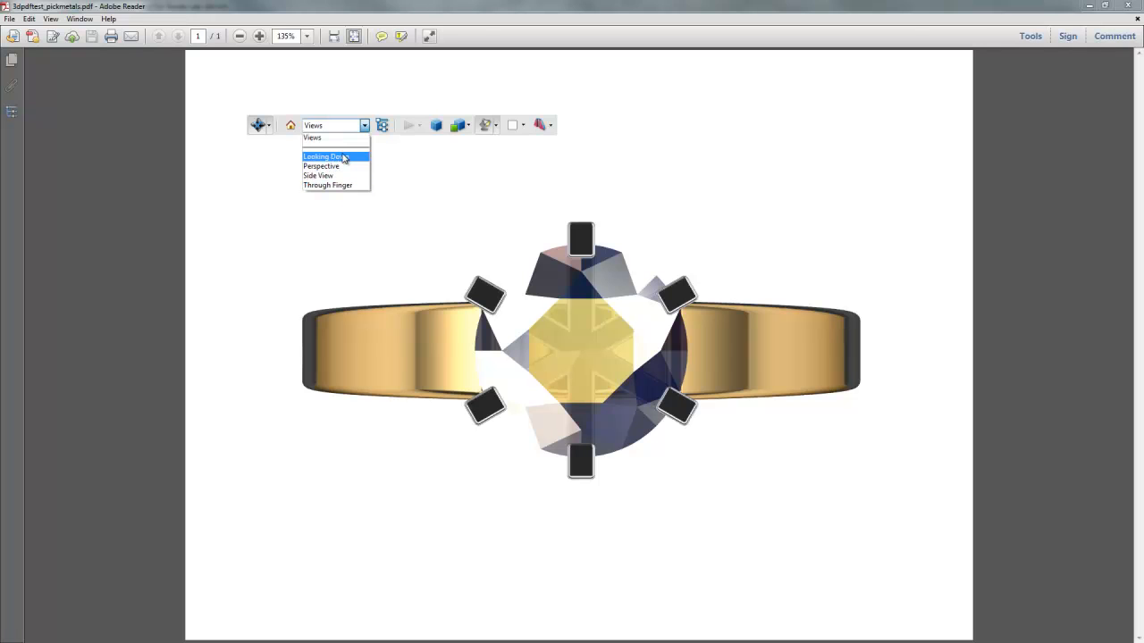
{"action": "mouse_move", "coordinate": [336, 175]}
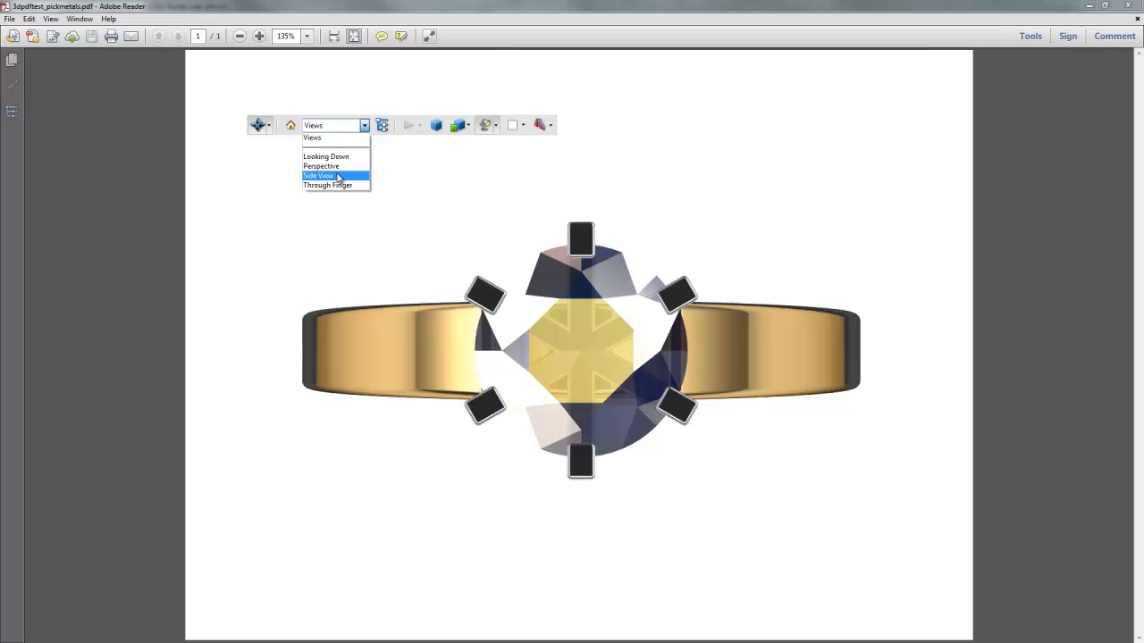
{"action": "left_click", "coordinate": [320, 175]}
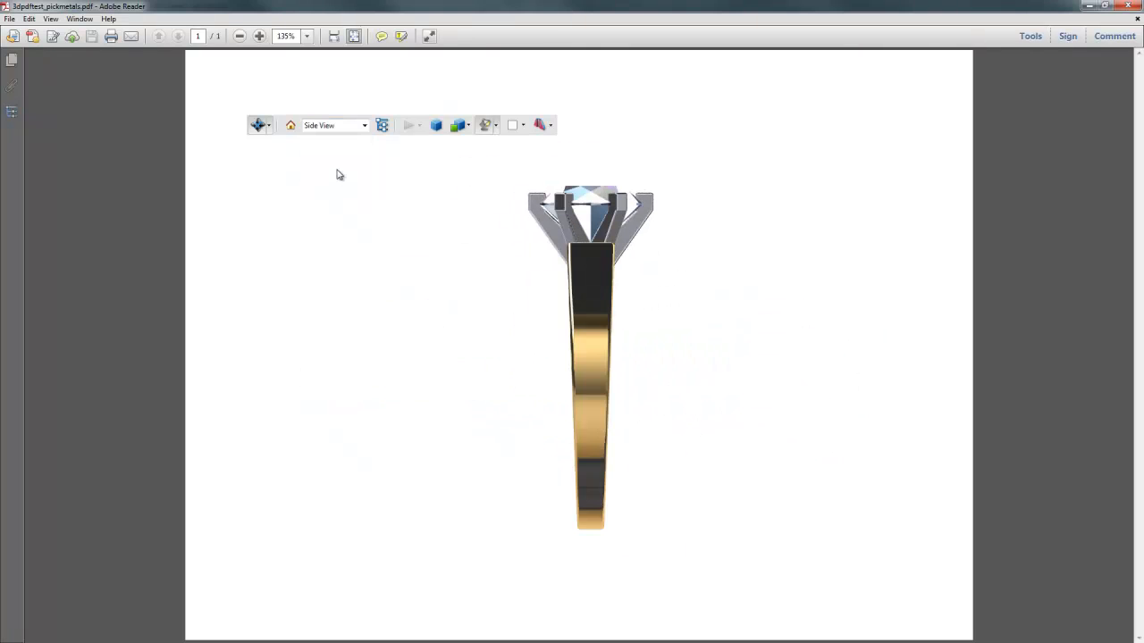
{"action": "left_click", "coordinate": [365, 125]}
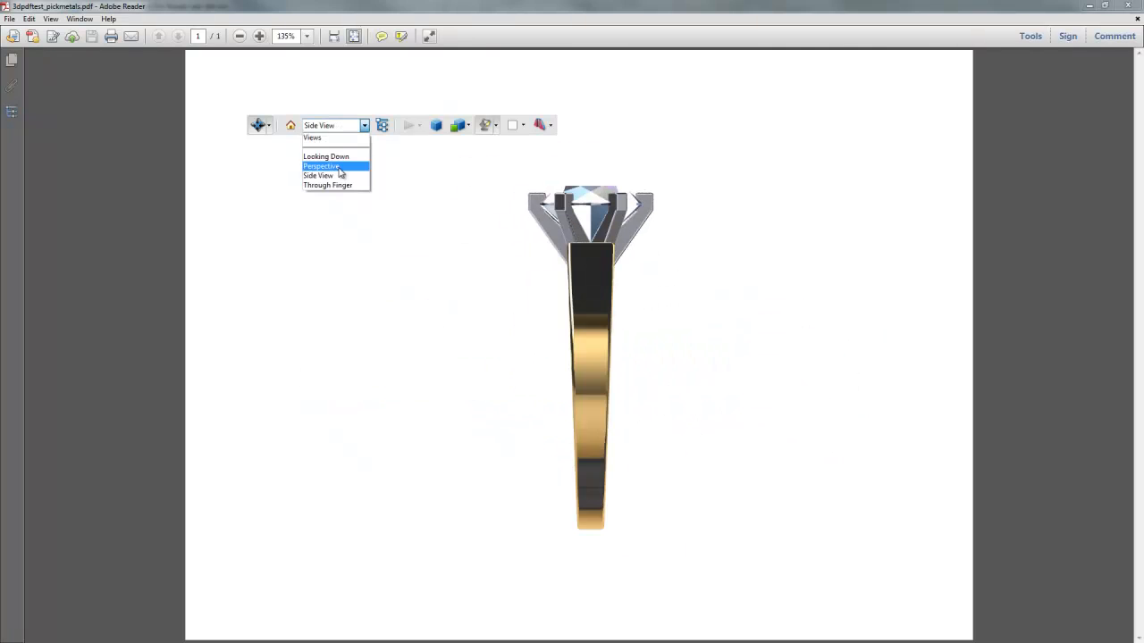
{"action": "left_click", "coordinate": [320, 164]}
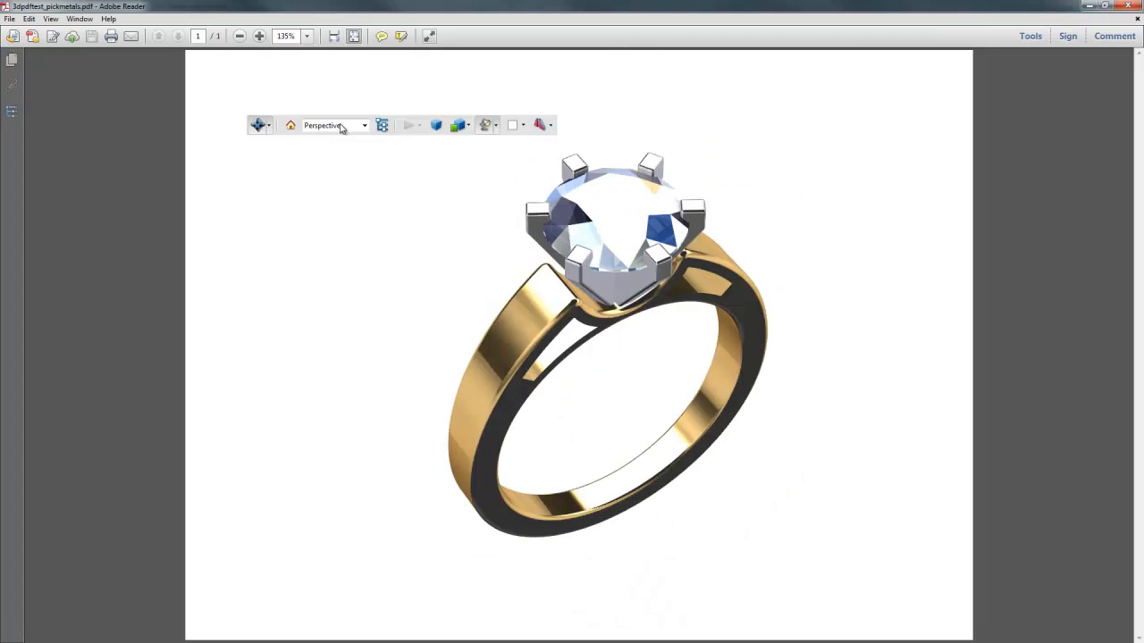
{"action": "left_click", "coordinate": [336, 125]}
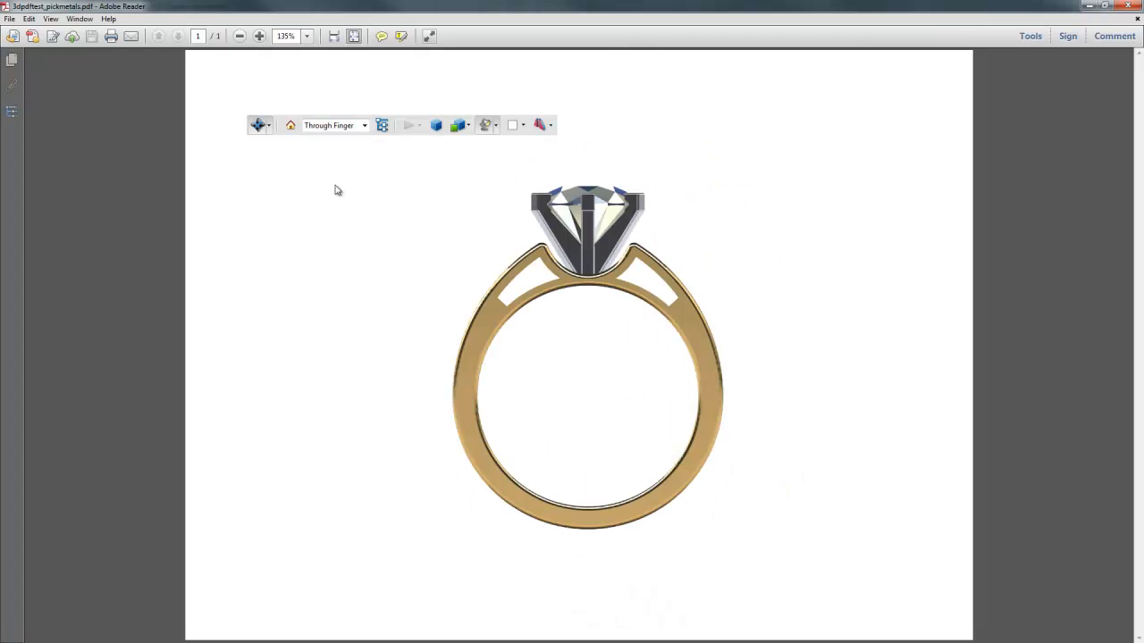
{"action": "left_click", "coordinate": [365, 126]}
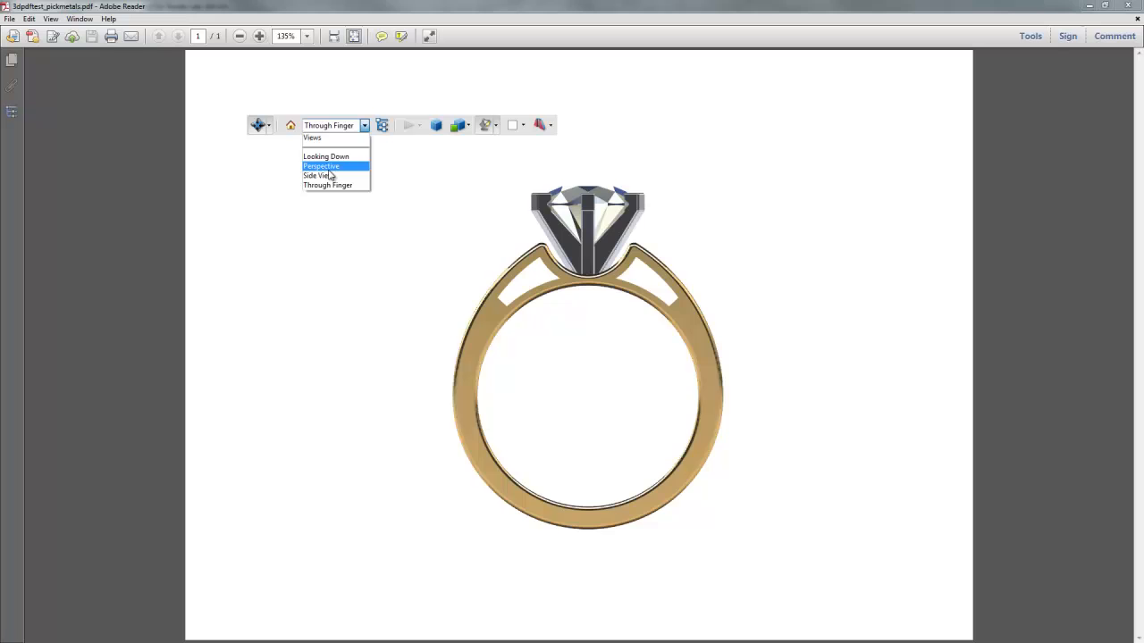
{"action": "left_click", "coordinate": [325, 155]}
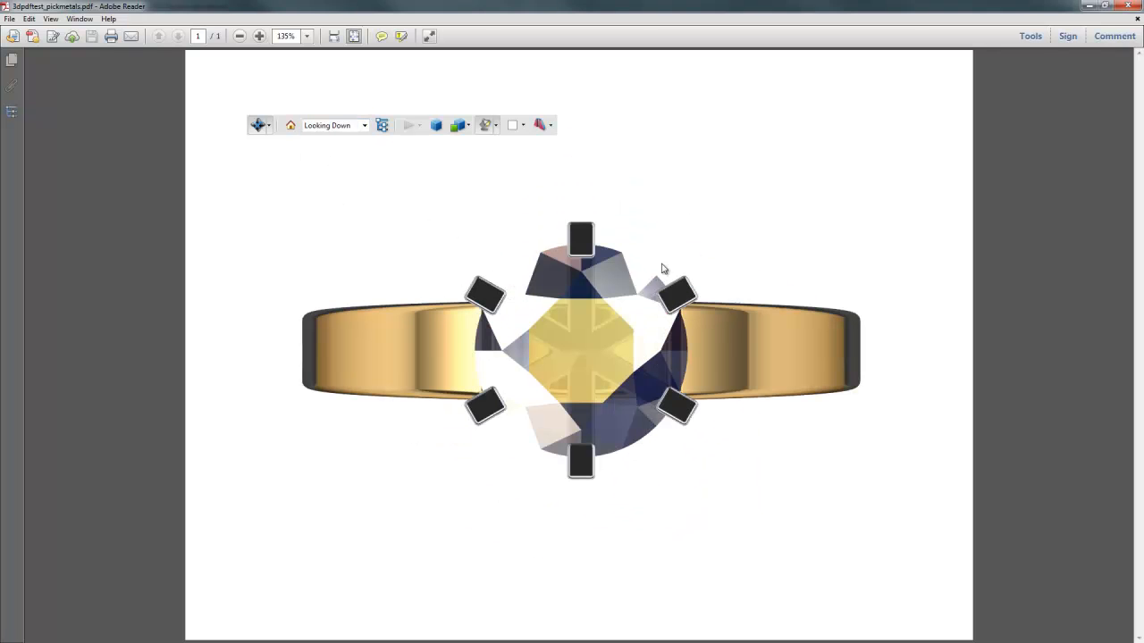
{"action": "mouse_move", "coordinate": [400, 364]}
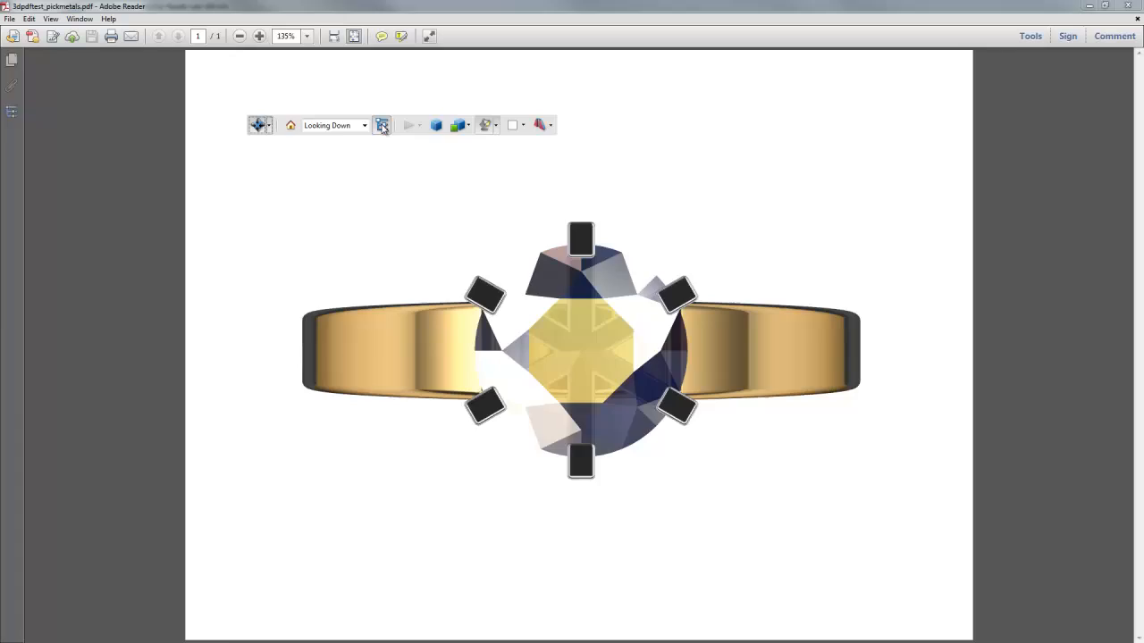
Step: Show the Model Tree, expand Metal 01, and toggle the band and its 3DGeom-3 part off and on
{"action": "left_click", "coordinate": [382, 125]}
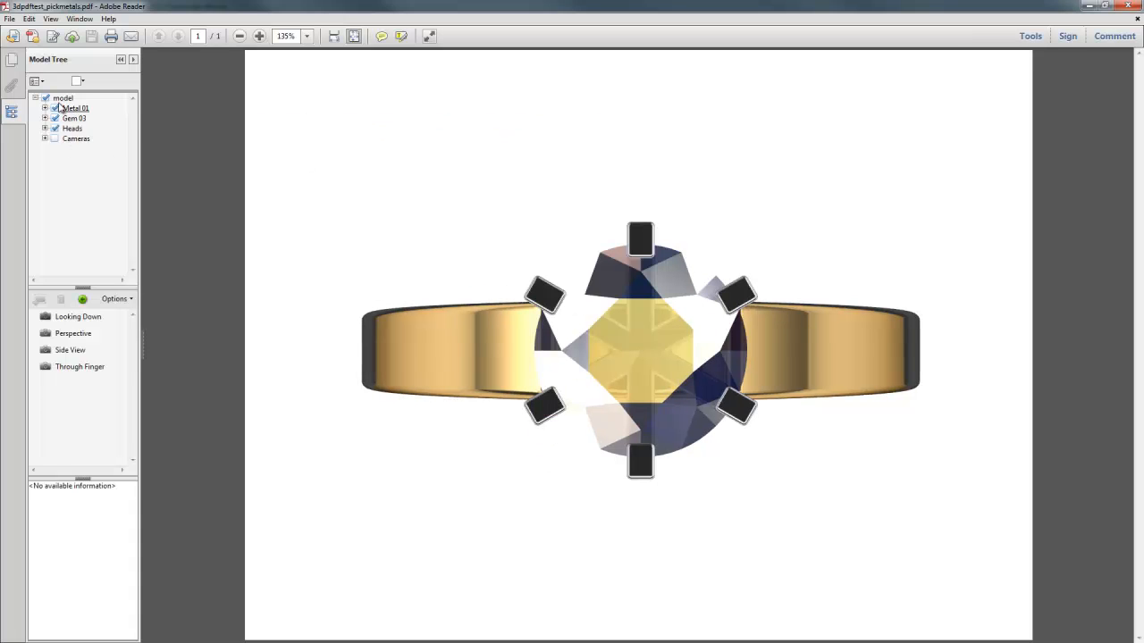
{"action": "left_click", "coordinate": [45, 109]}
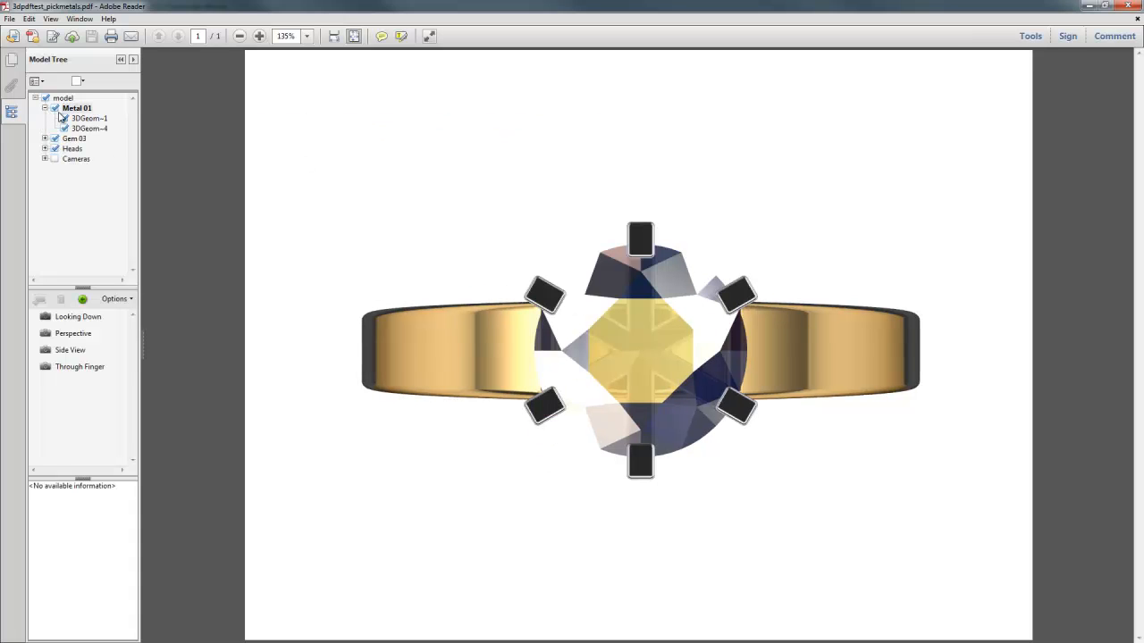
{"action": "left_click", "coordinate": [53, 108]}
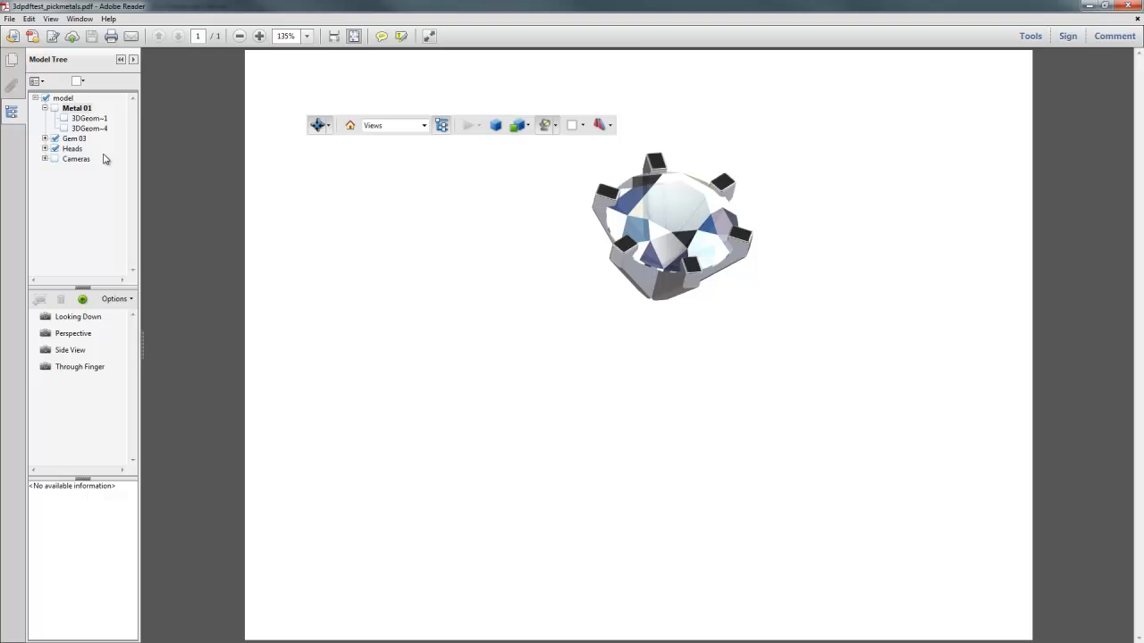
{"action": "left_click", "coordinate": [56, 118]}
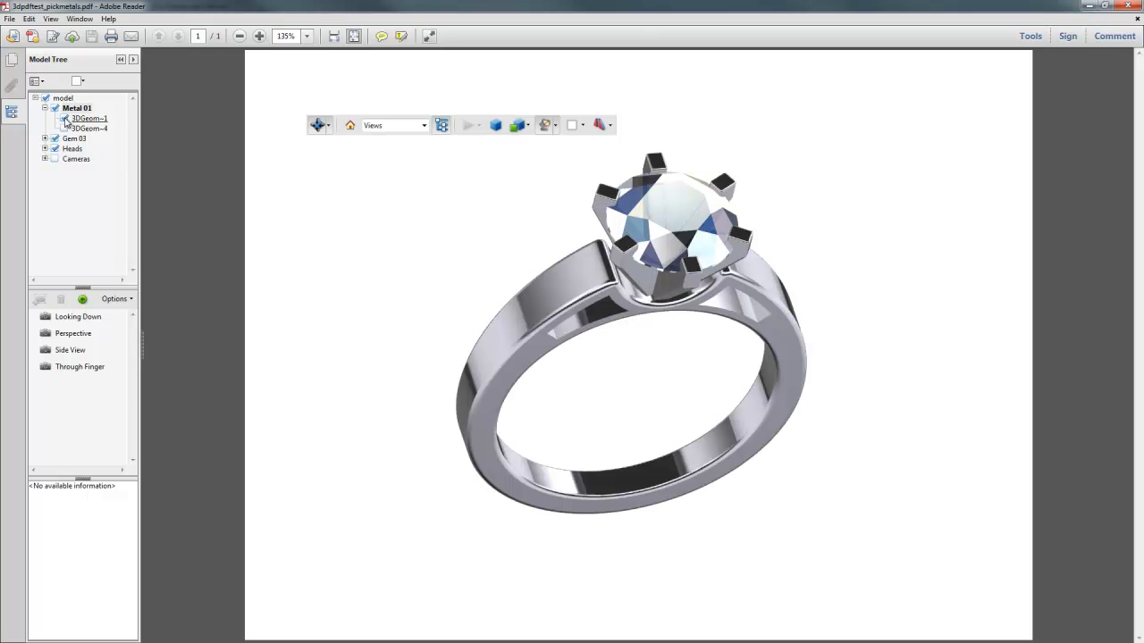
{"action": "left_click", "coordinate": [88, 118]}
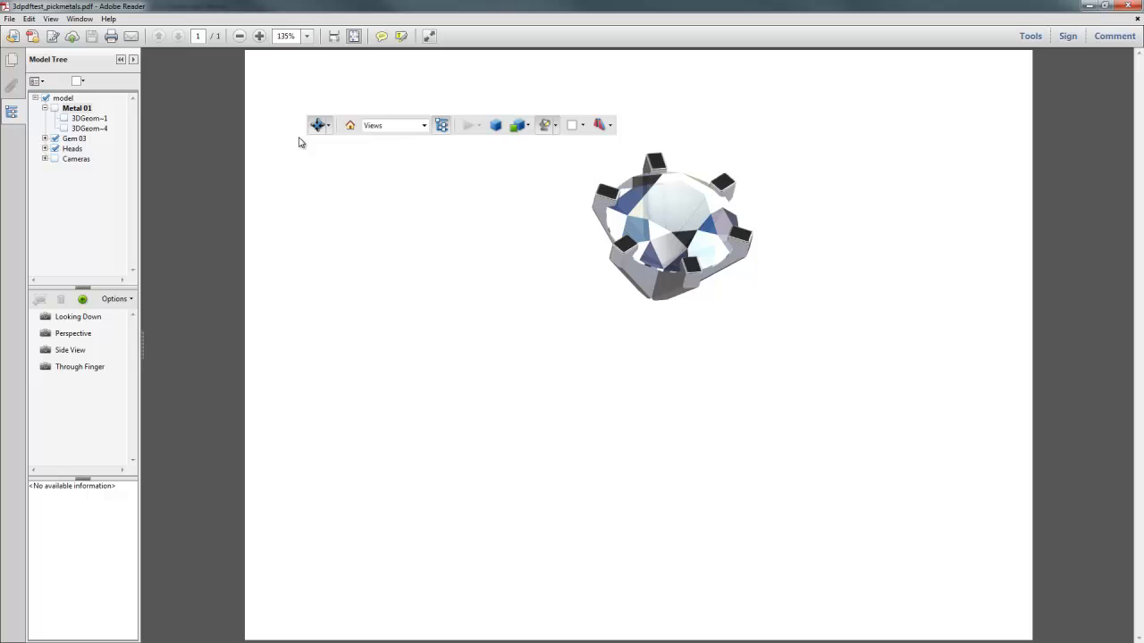
{"action": "mouse_move", "coordinate": [114, 243]}
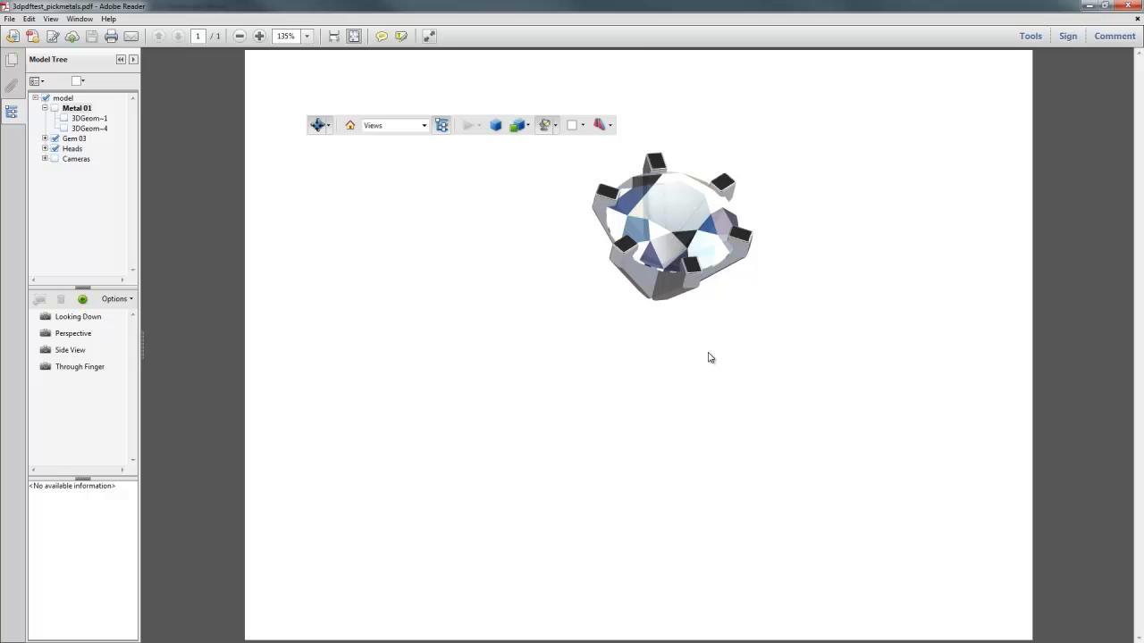
{"action": "mouse_move", "coordinate": [297, 130]}
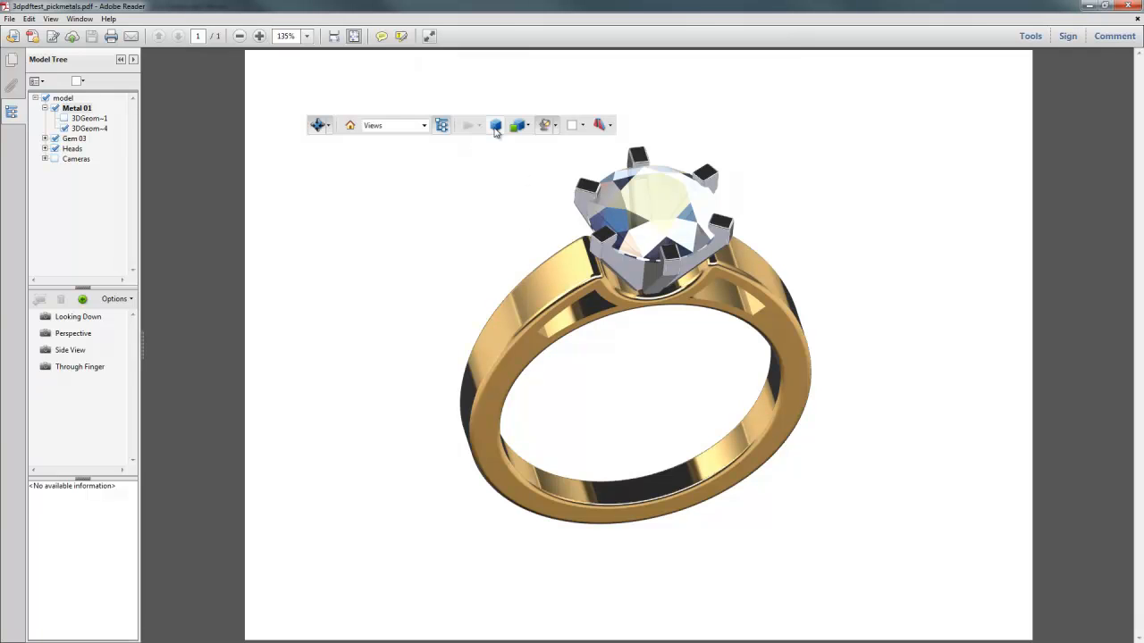
{"action": "mouse_move", "coordinate": [804, 236]}
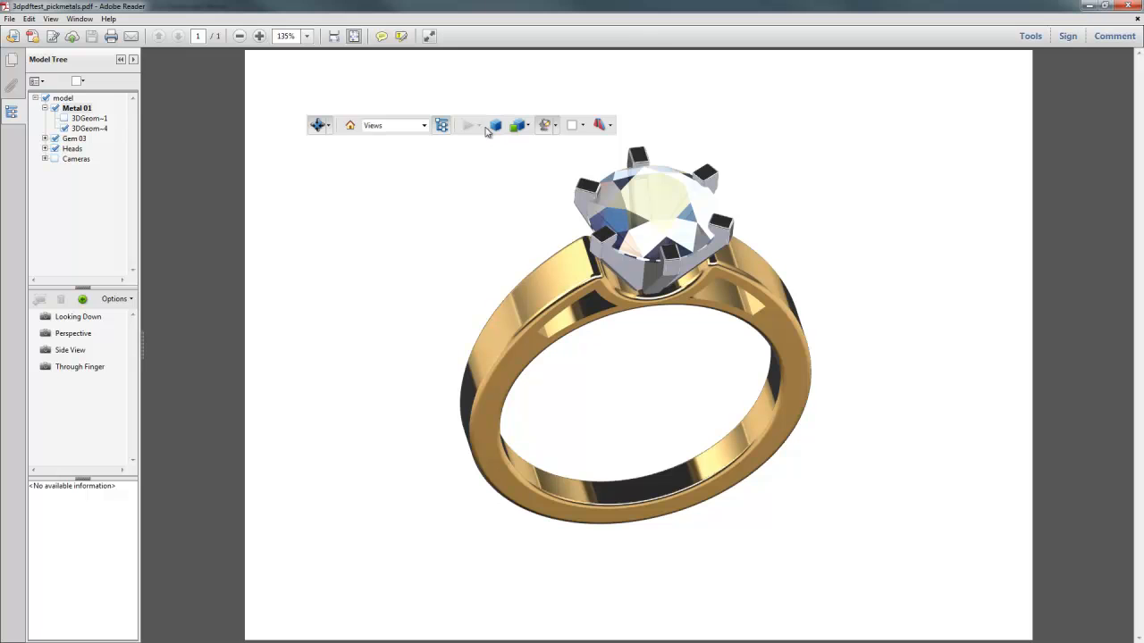
{"action": "mouse_move", "coordinate": [495, 125]}
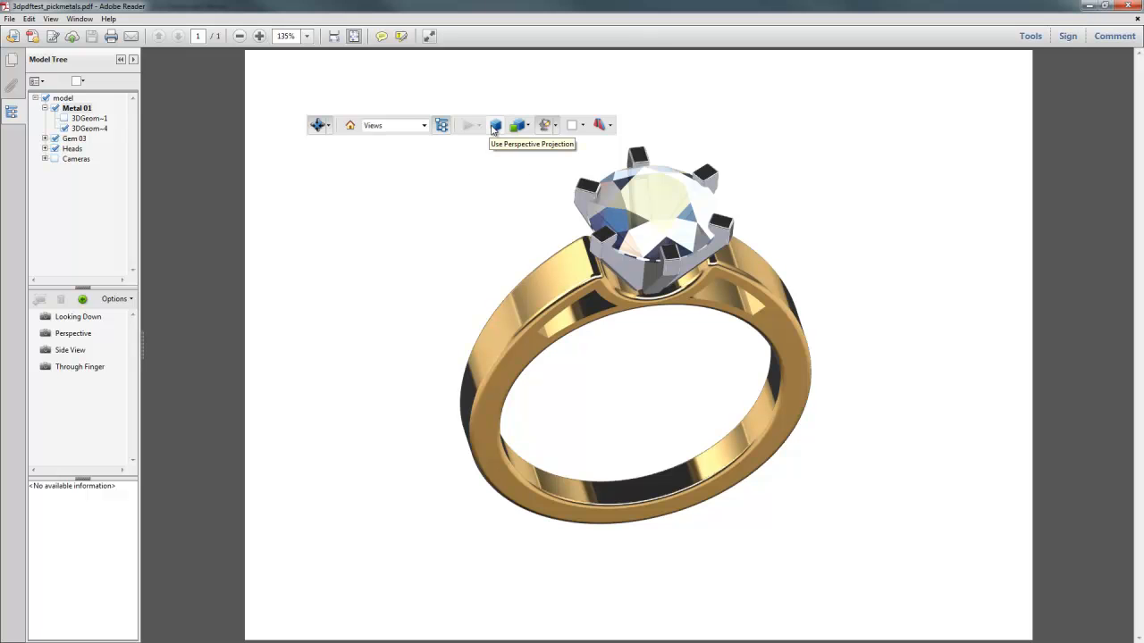
Step: Switch the 3D view from perspective to orthographic projection
{"action": "left_click", "coordinate": [497, 125]}
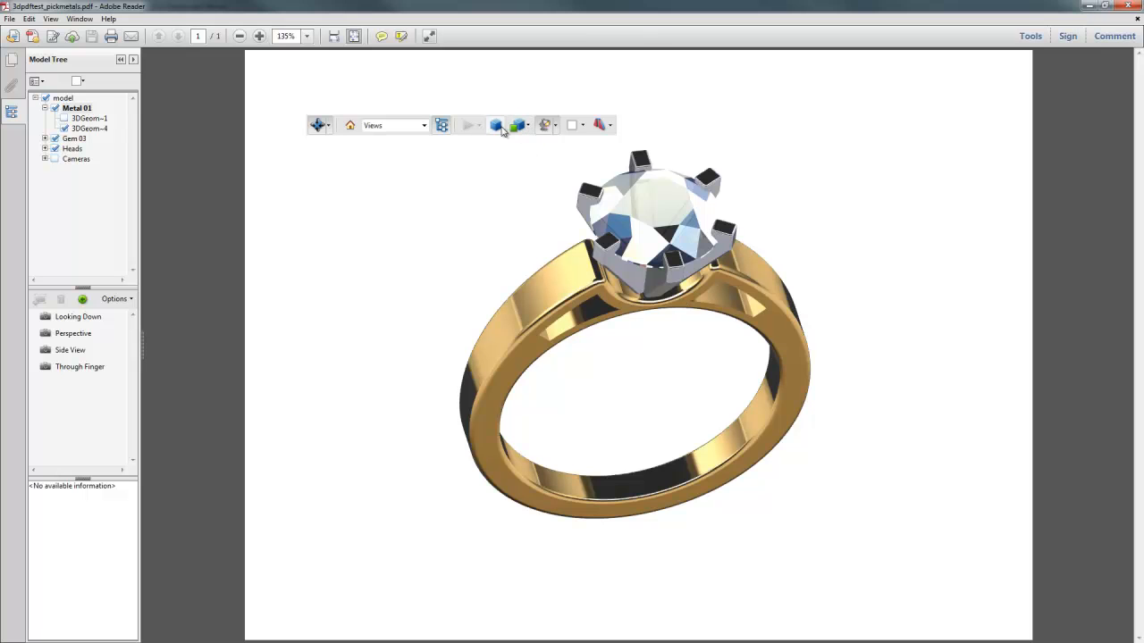
Step: Bring up the Model Render Mode list over the shaded ring
{"action": "left_click", "coordinate": [522, 125]}
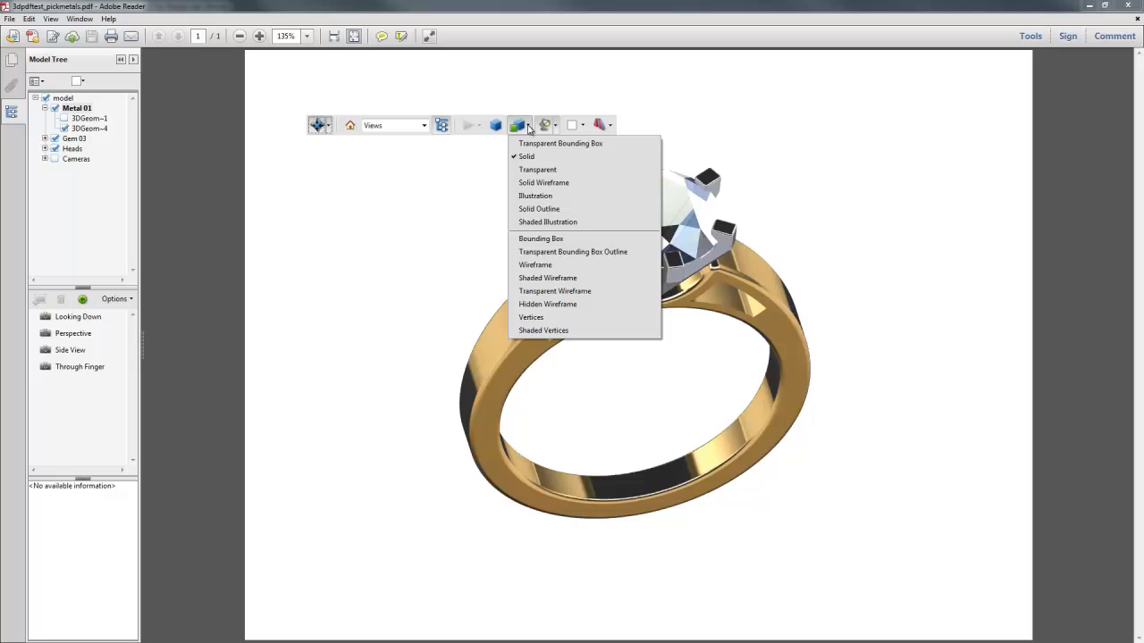
{"action": "mouse_move", "coordinate": [533, 157]}
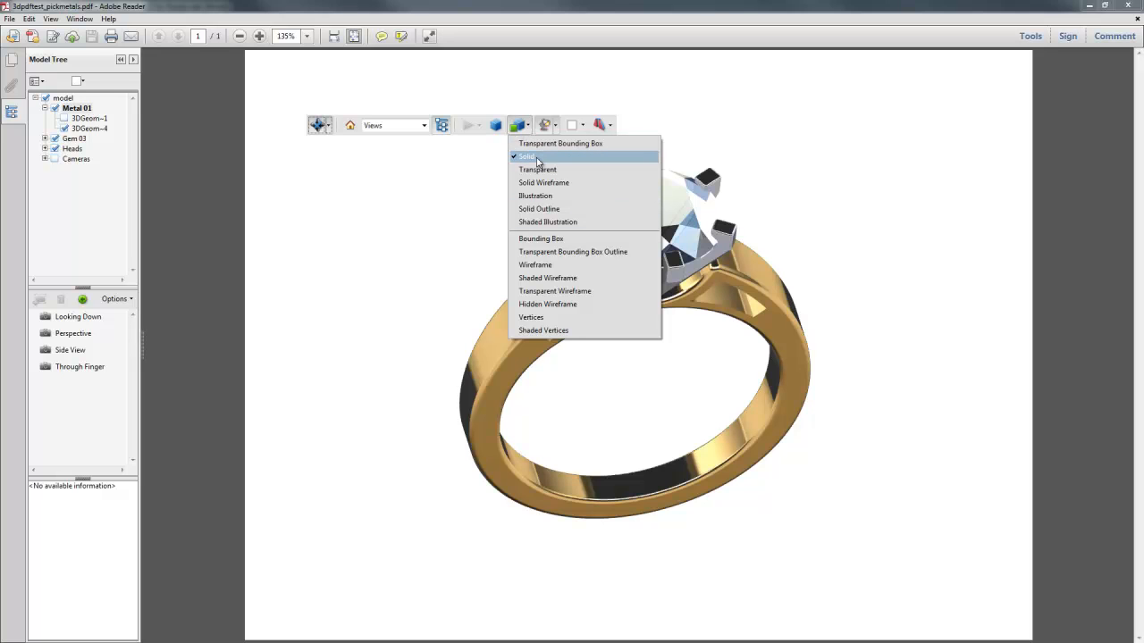
{"action": "mouse_move", "coordinate": [543, 168]}
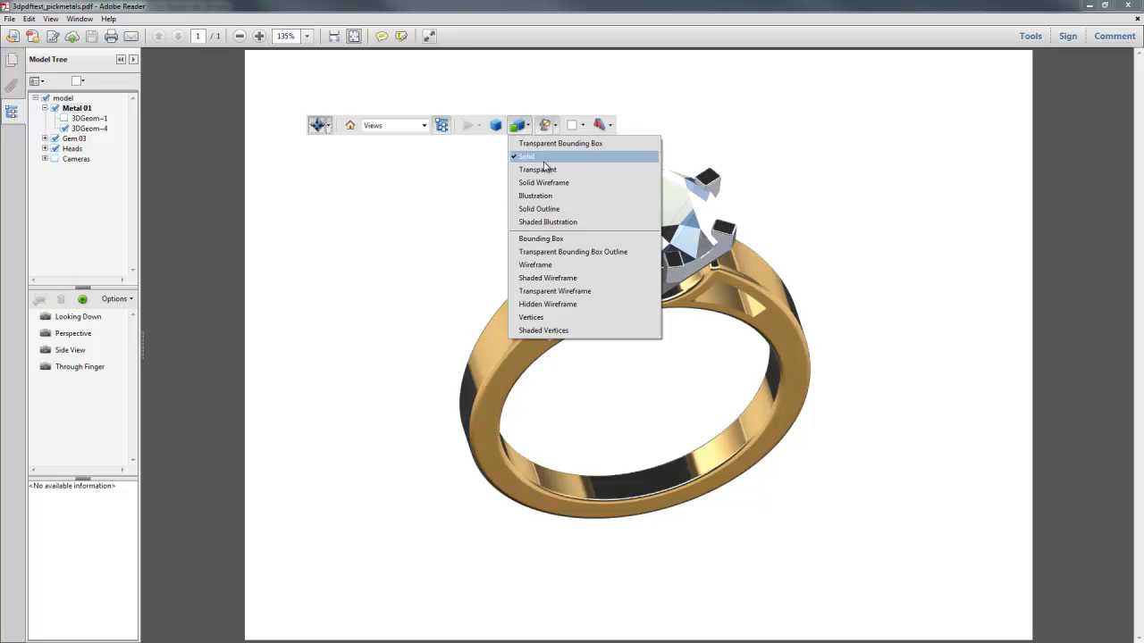
{"action": "mouse_move", "coordinate": [715, 289]}
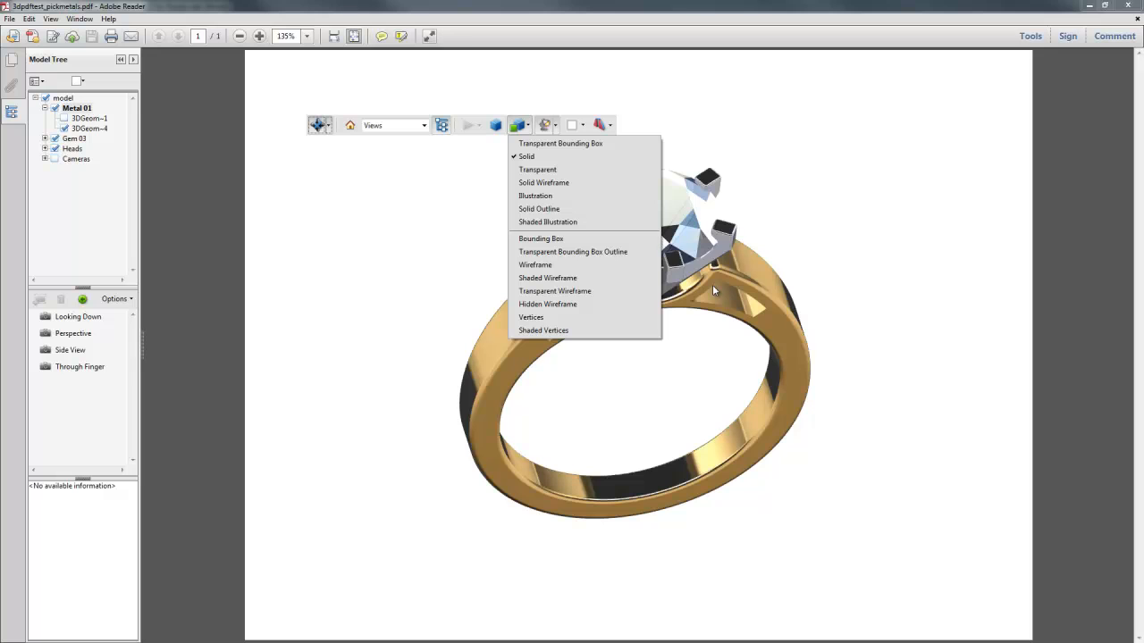
{"action": "mouse_move", "coordinate": [737, 268]}
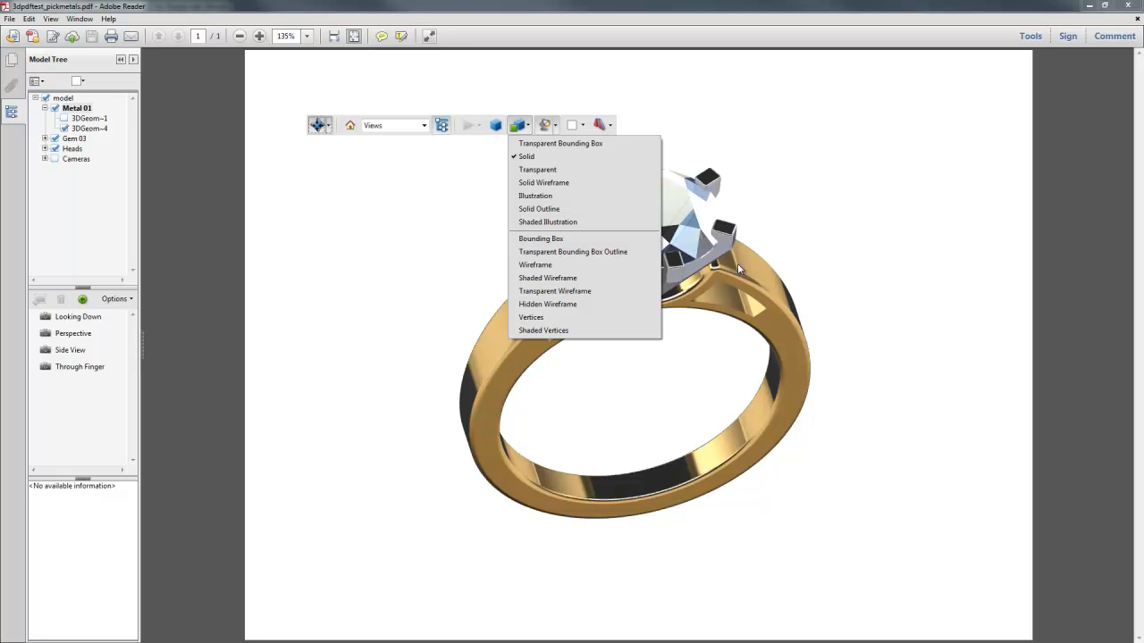
{"action": "mouse_move", "coordinate": [568, 161]}
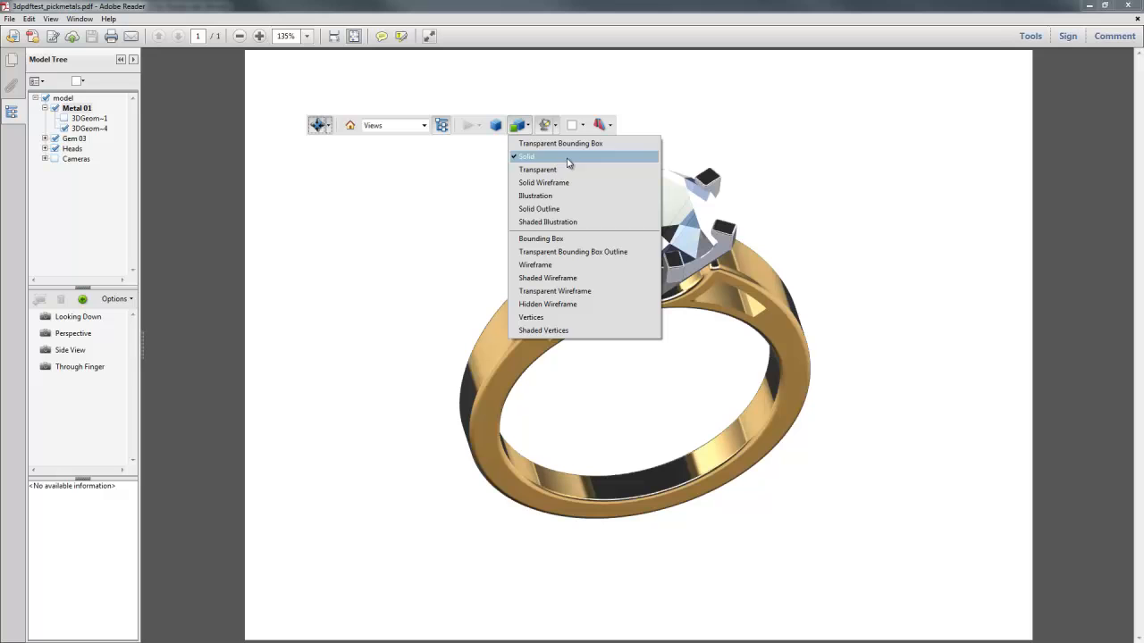
{"action": "mouse_move", "coordinate": [586, 195]}
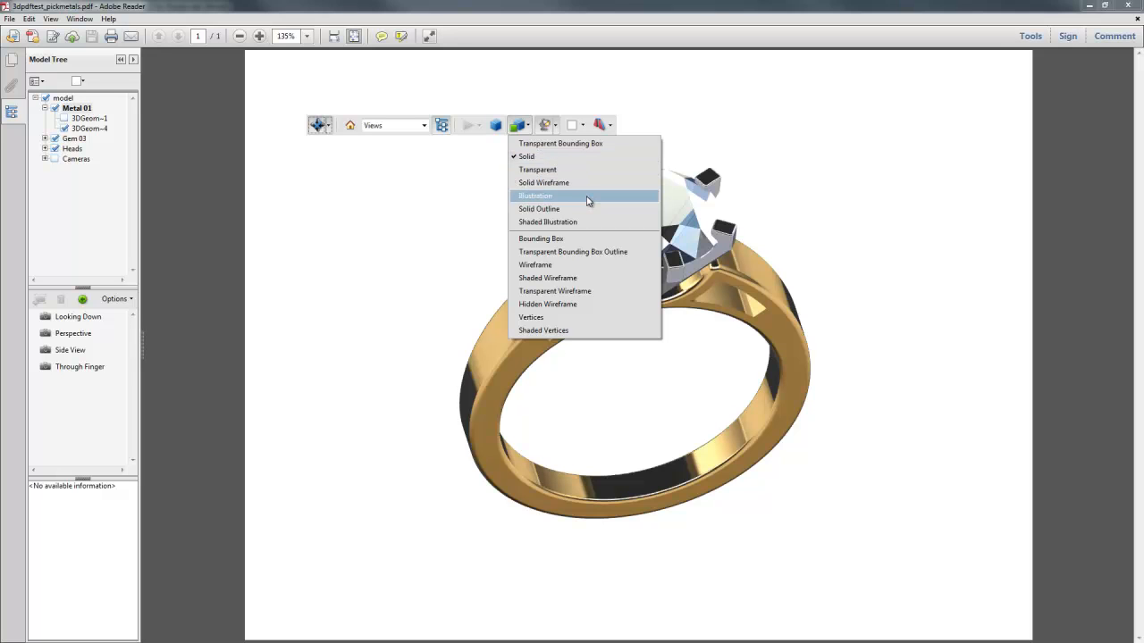
{"action": "mouse_move", "coordinate": [583, 182]}
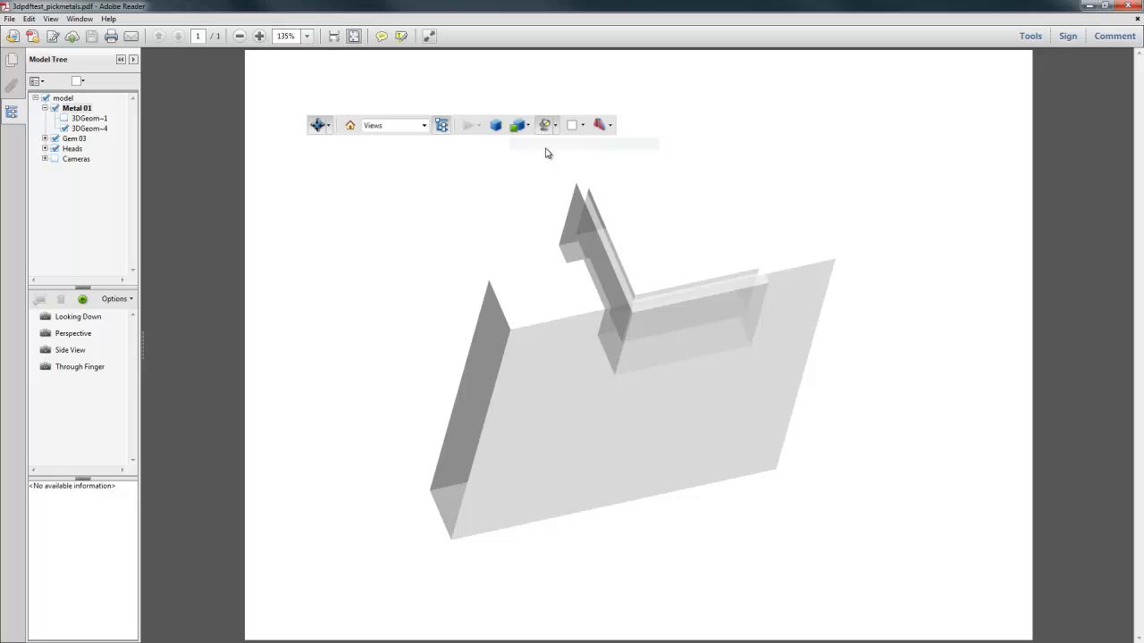
Step: View the ring in Transparent and then Shaded Illustration render modes from different angles
{"action": "left_click", "coordinate": [515, 125]}
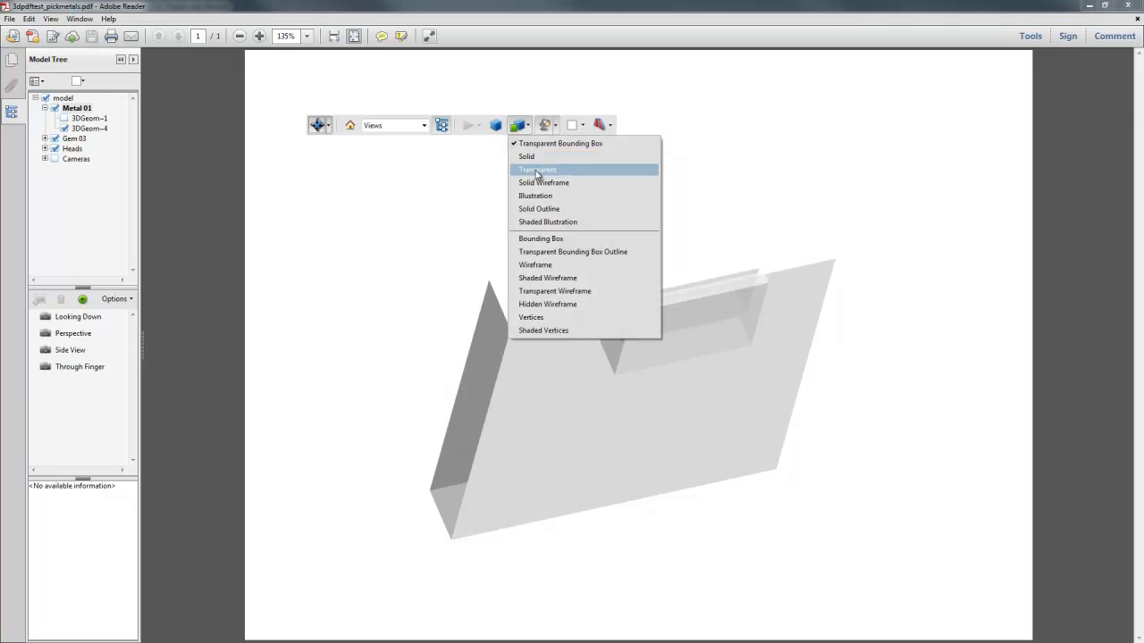
{"action": "left_click", "coordinate": [536, 169]}
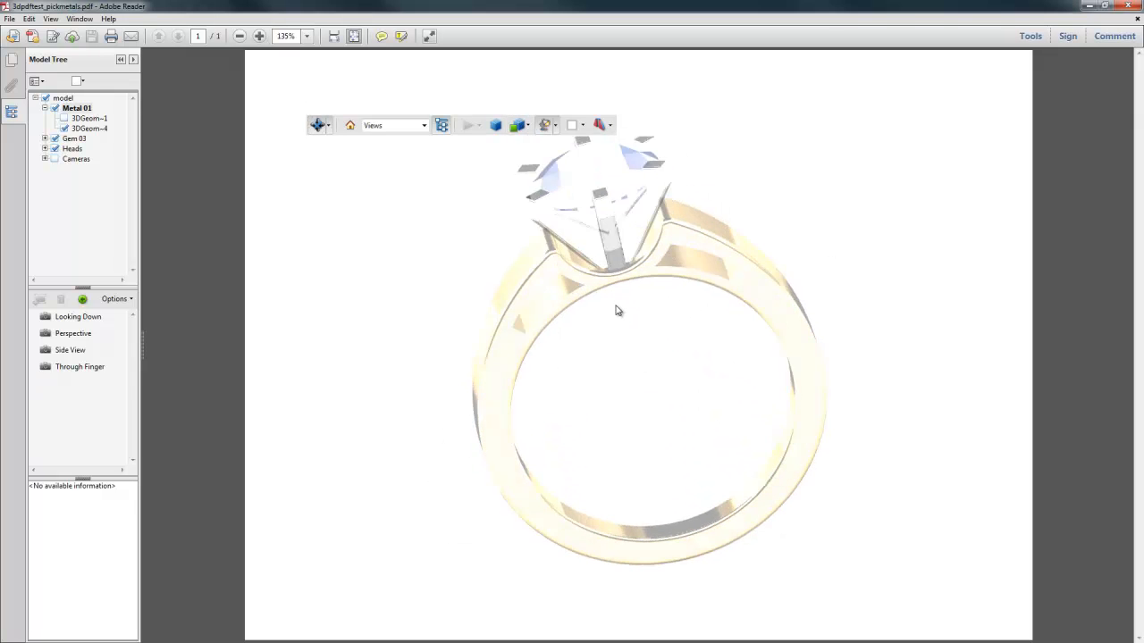
{"action": "left_click_drag", "start_coordinate": [616, 311], "coordinate": [629, 242]}
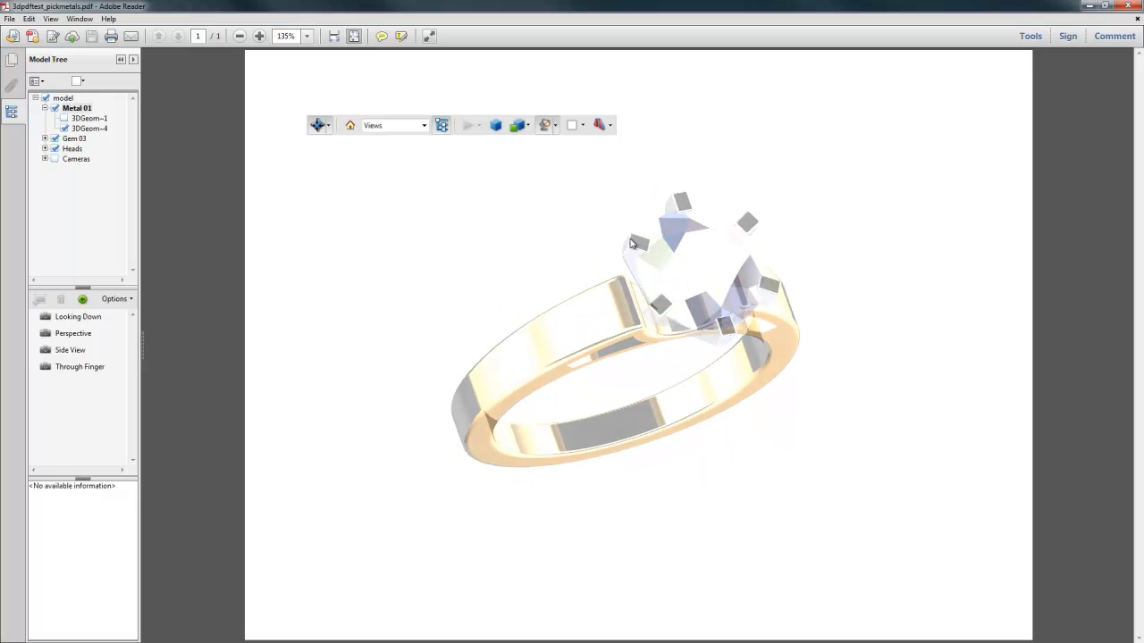
{"action": "left_click", "coordinate": [517, 125]}
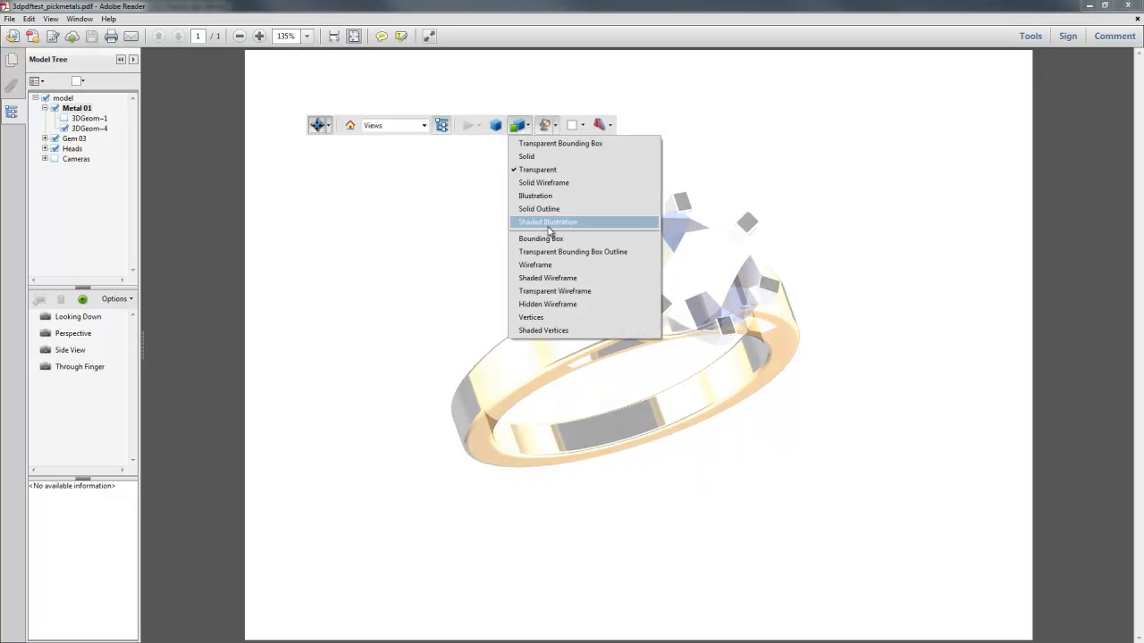
{"action": "left_click", "coordinate": [546, 222]}
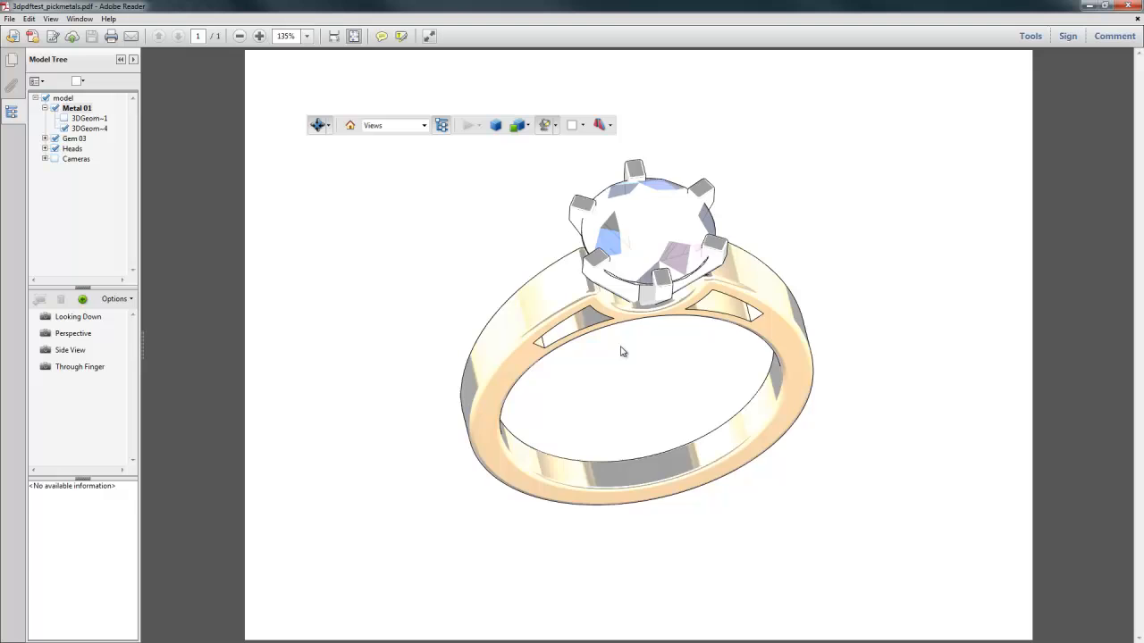
{"action": "left_click_drag", "start_coordinate": [621, 350], "coordinate": [706, 325]}
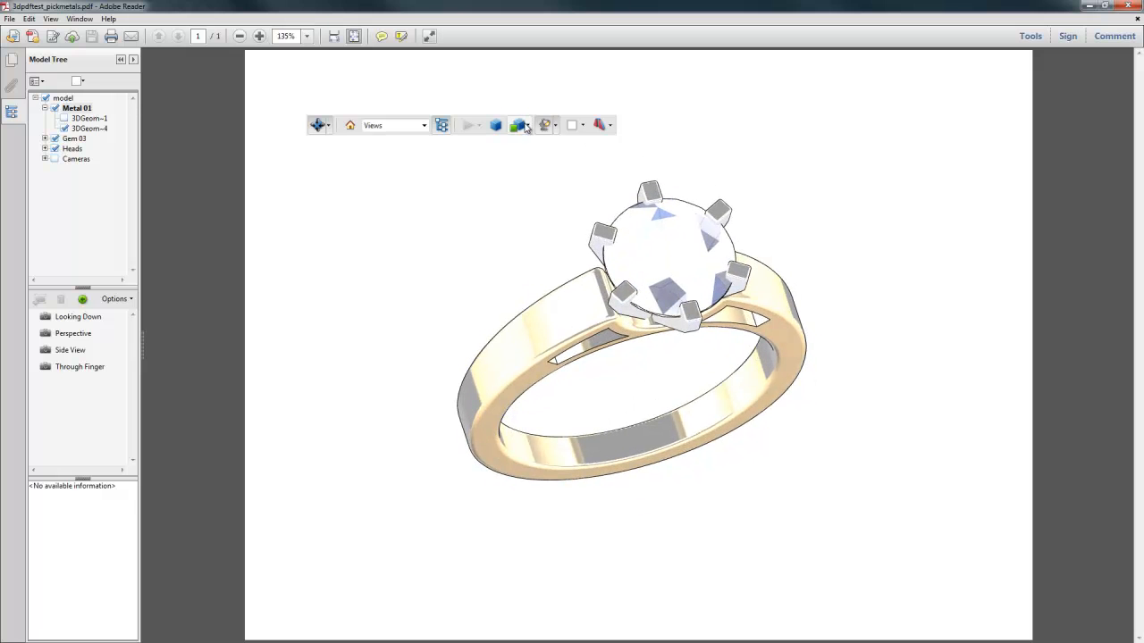
Step: Show the ring in Solid Outline facing the stone, then return it to Solid shading
{"action": "left_click", "coordinate": [518, 125]}
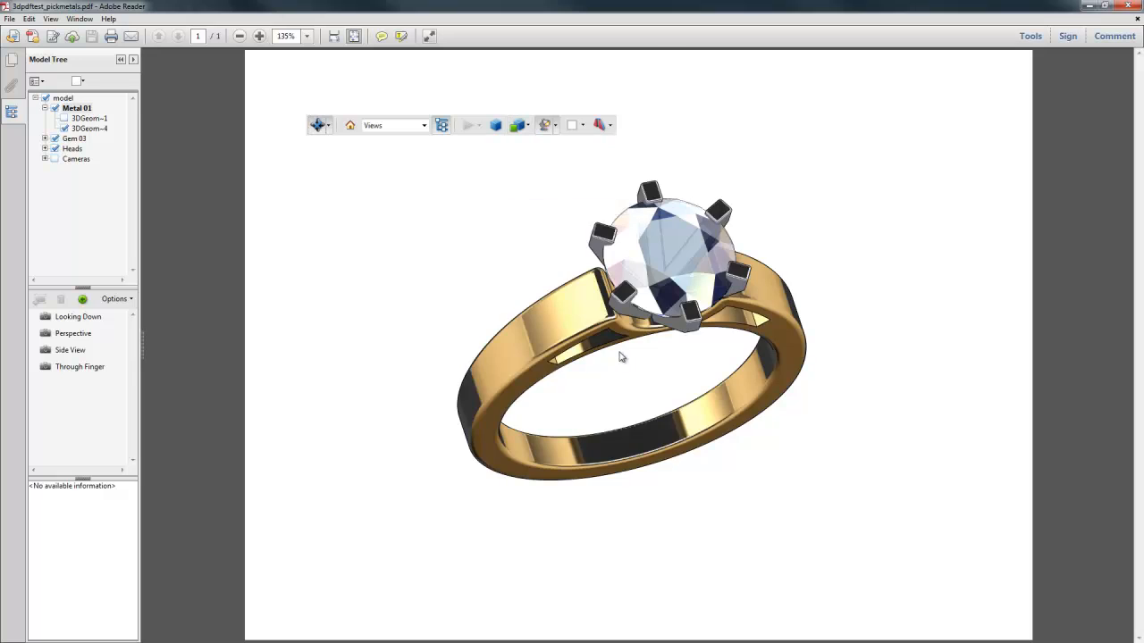
{"action": "left_click_drag", "start_coordinate": [622, 357], "coordinate": [514, 314]}
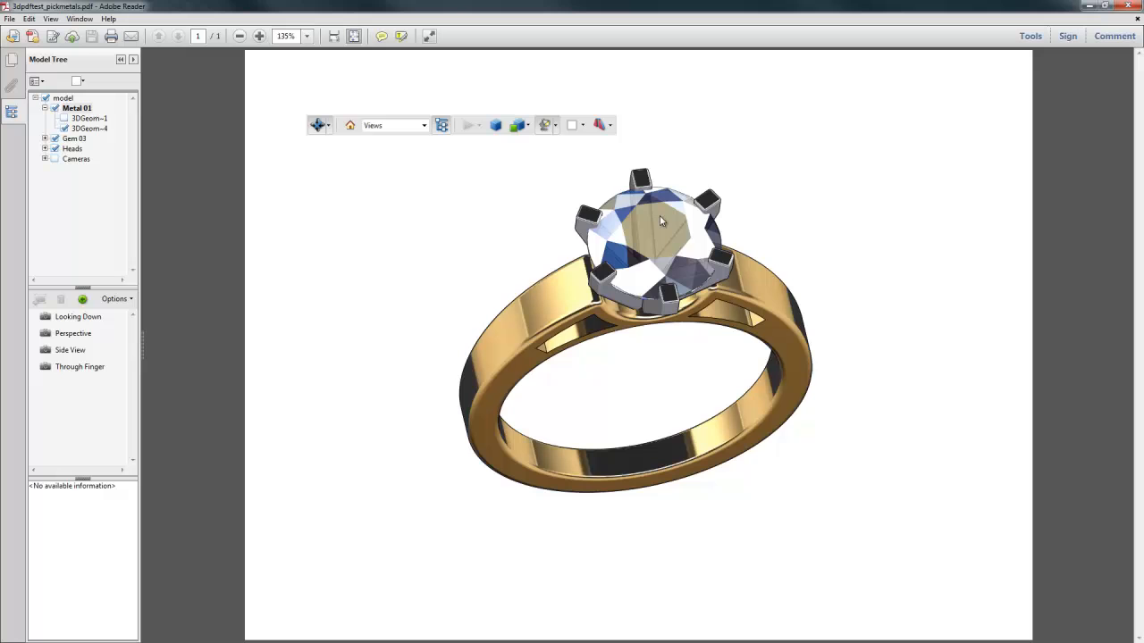
{"action": "left_click", "coordinate": [518, 125]}
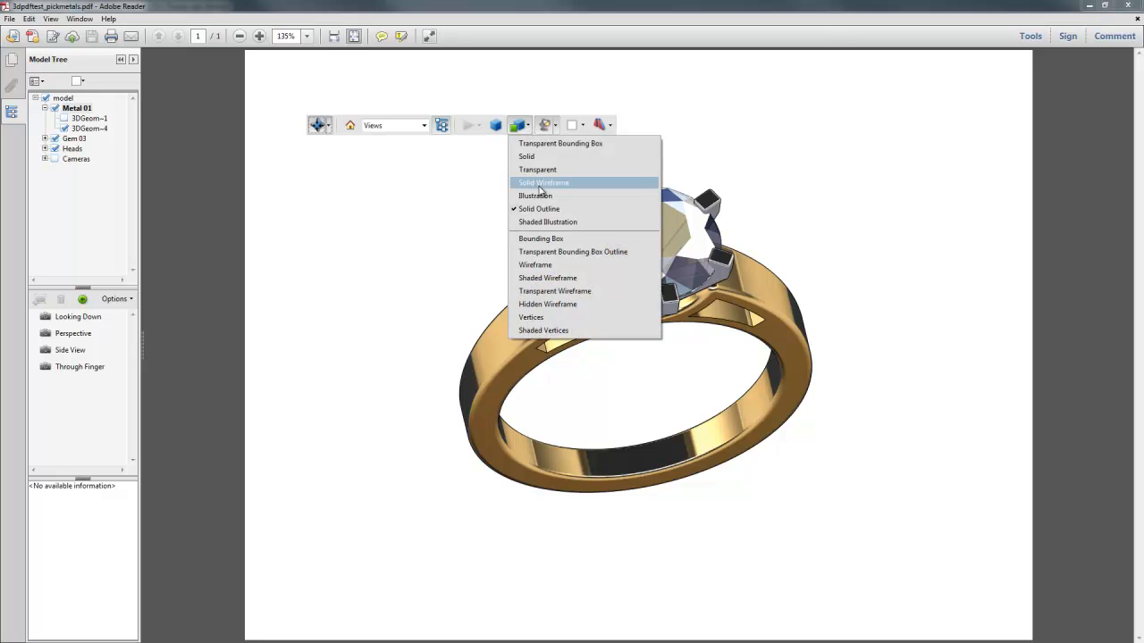
{"action": "mouse_move", "coordinate": [540, 188]}
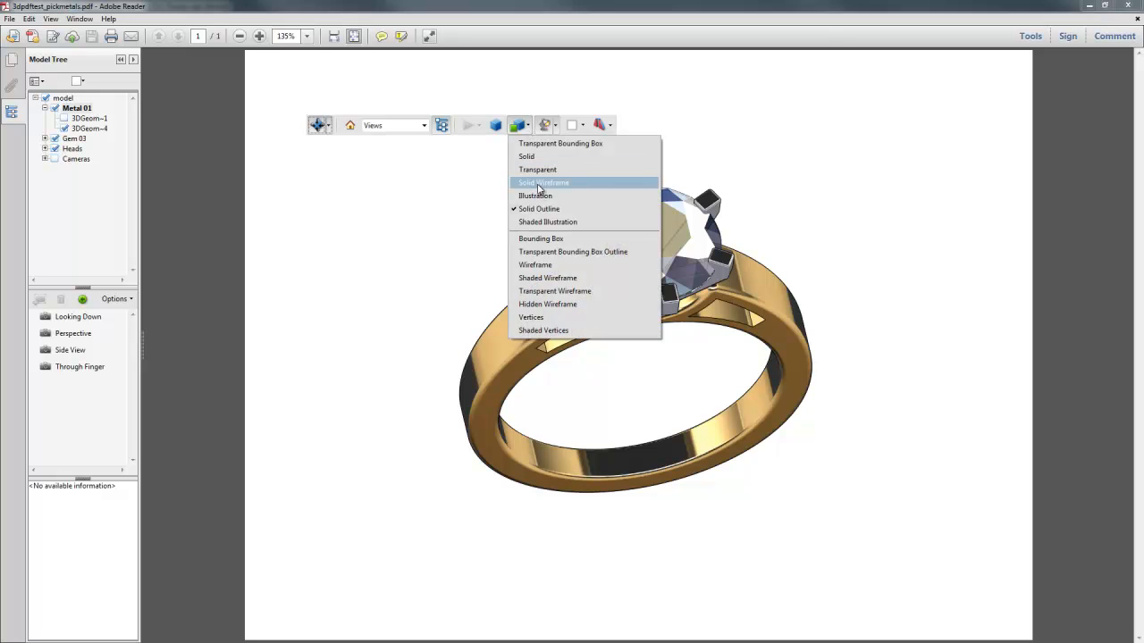
{"action": "left_click", "coordinate": [543, 183]}
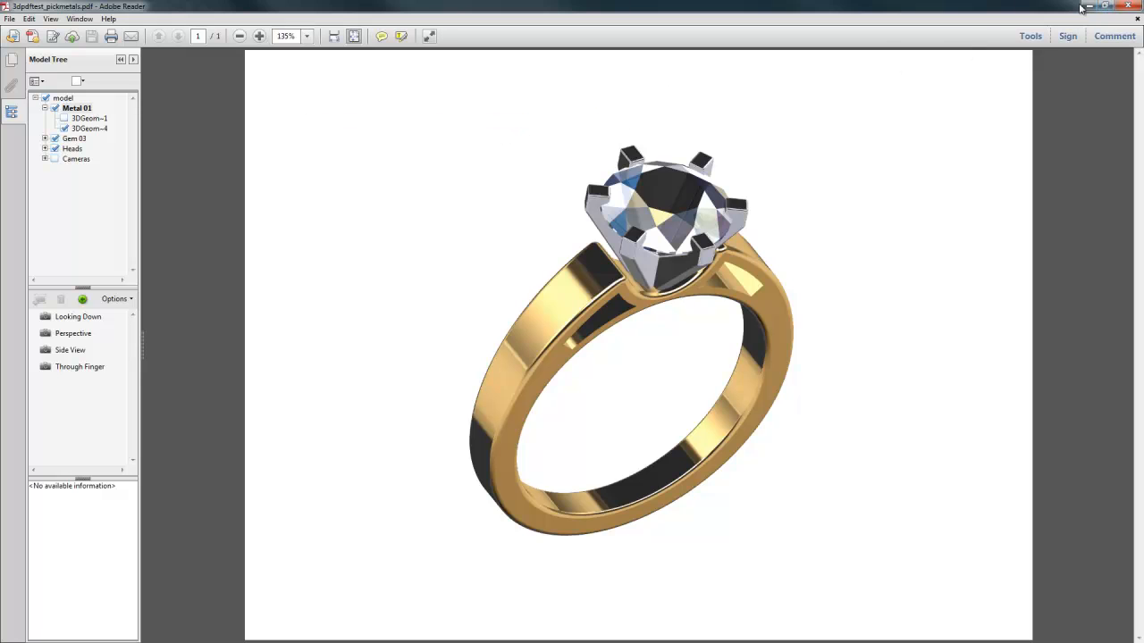
{"action": "mouse_move", "coordinate": [1088, 8]}
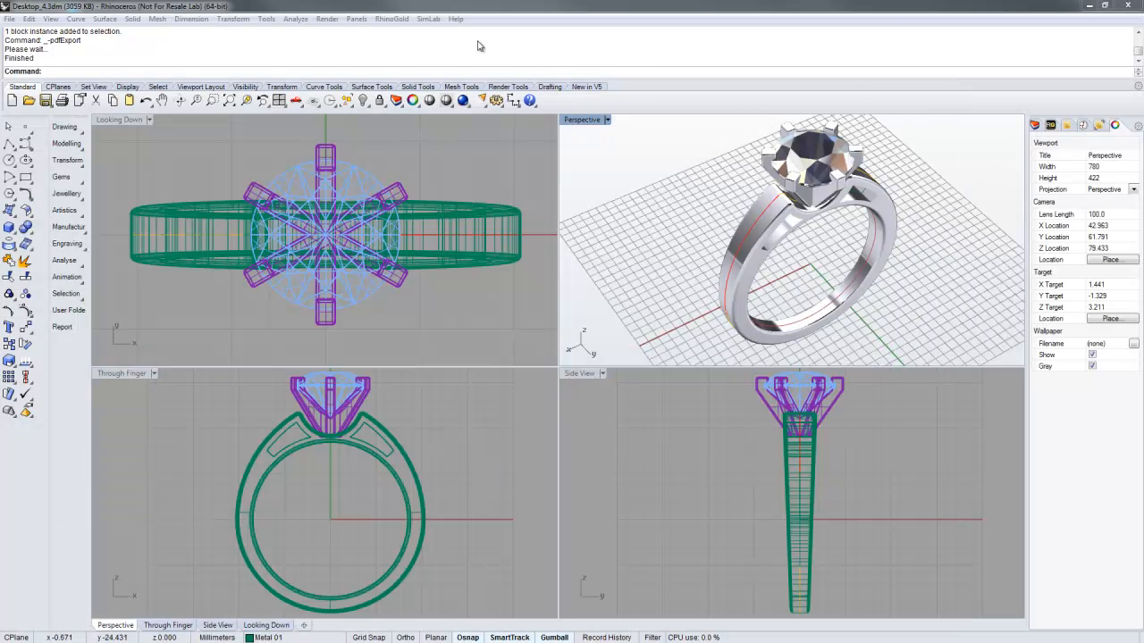
Step: Open SimLab PDF Settings, browse the Template gallery, and move to the Page settings
{"action": "left_click", "coordinate": [429, 18]}
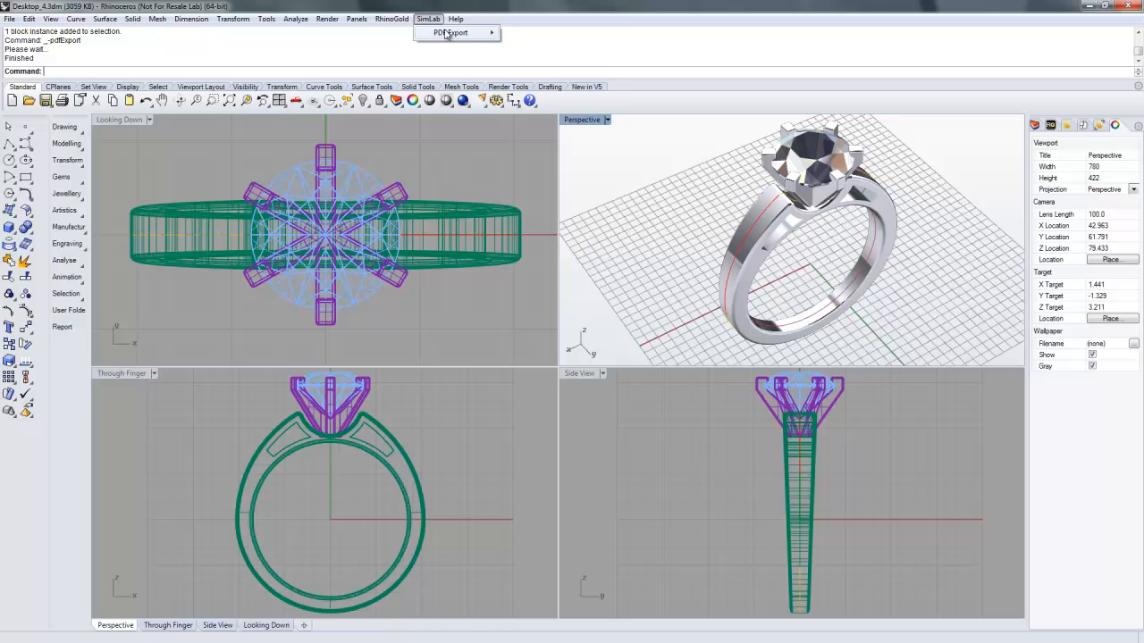
{"action": "left_click", "coordinate": [450, 32]}
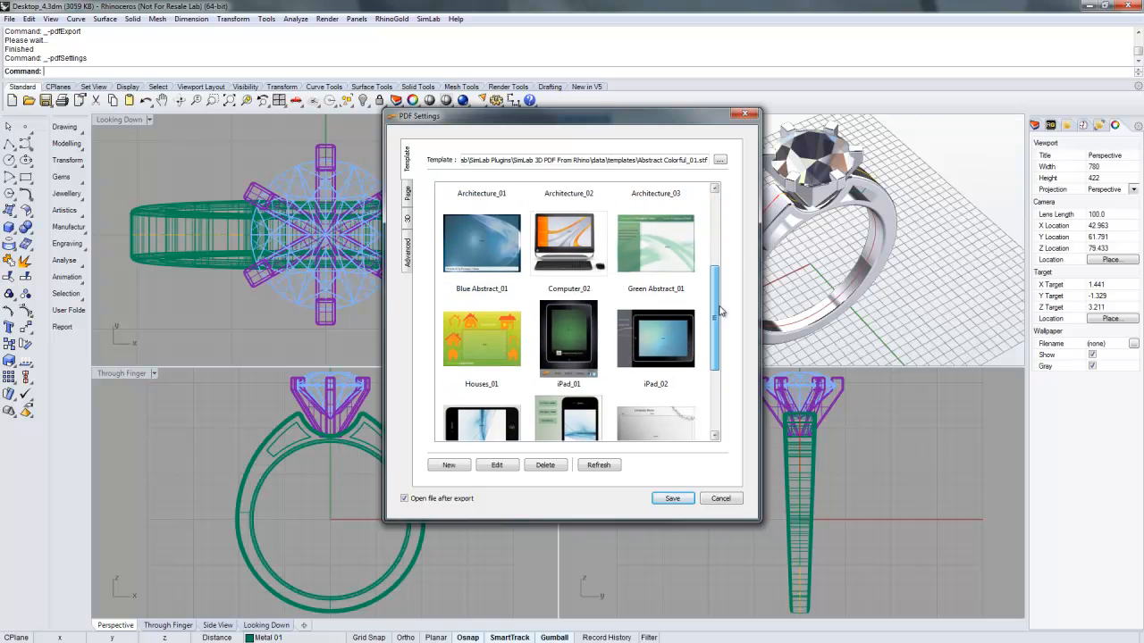
{"action": "scroll", "scroll_direction": "down", "scroll_amount": 3}
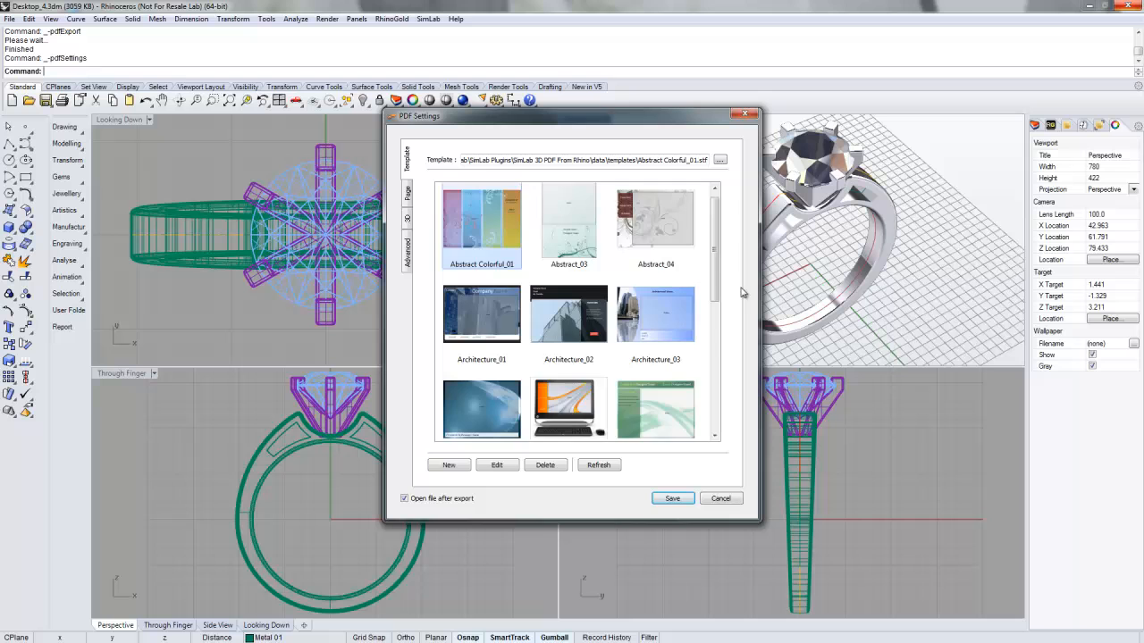
{"action": "scroll", "scroll_direction": "down", "scroll_amount": 3}
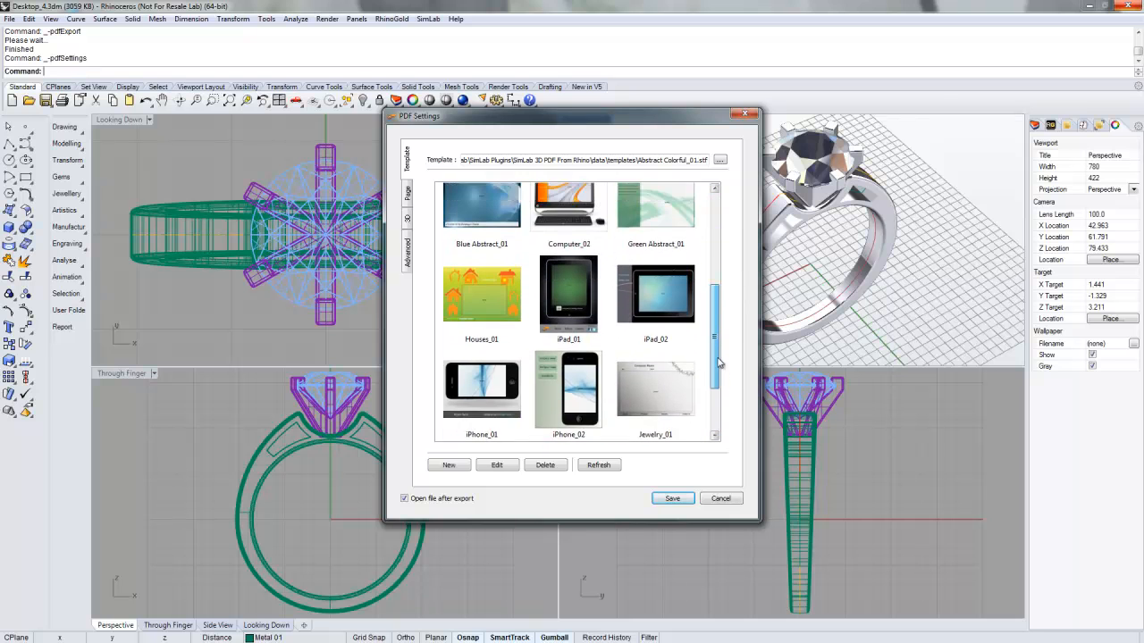
{"action": "left_click", "coordinate": [408, 197]}
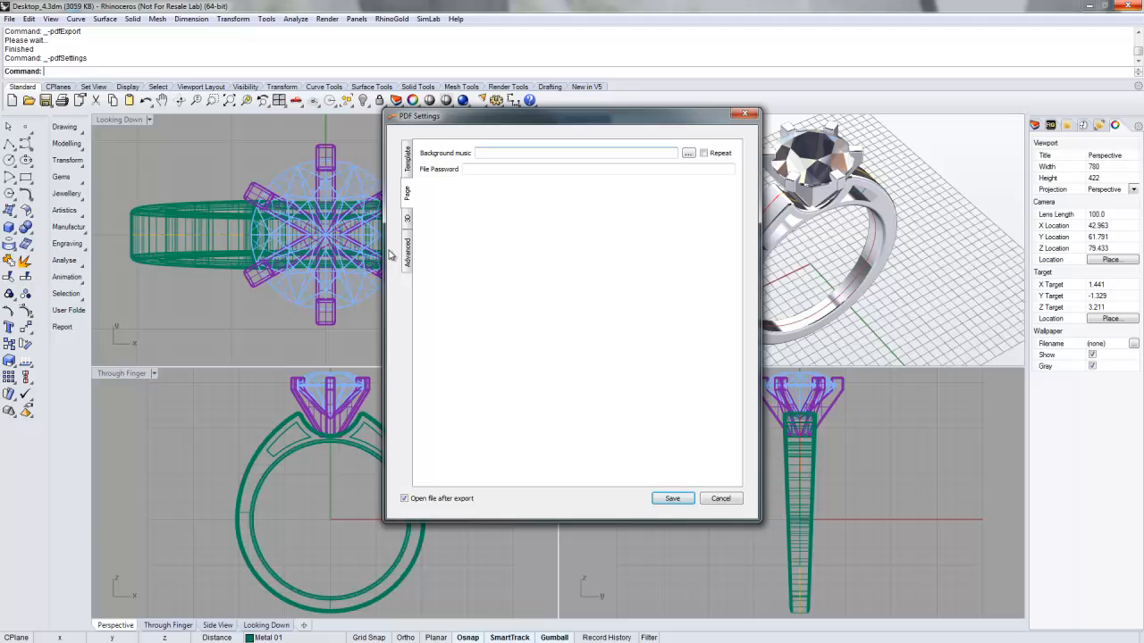
{"action": "mouse_move", "coordinate": [414, 229]}
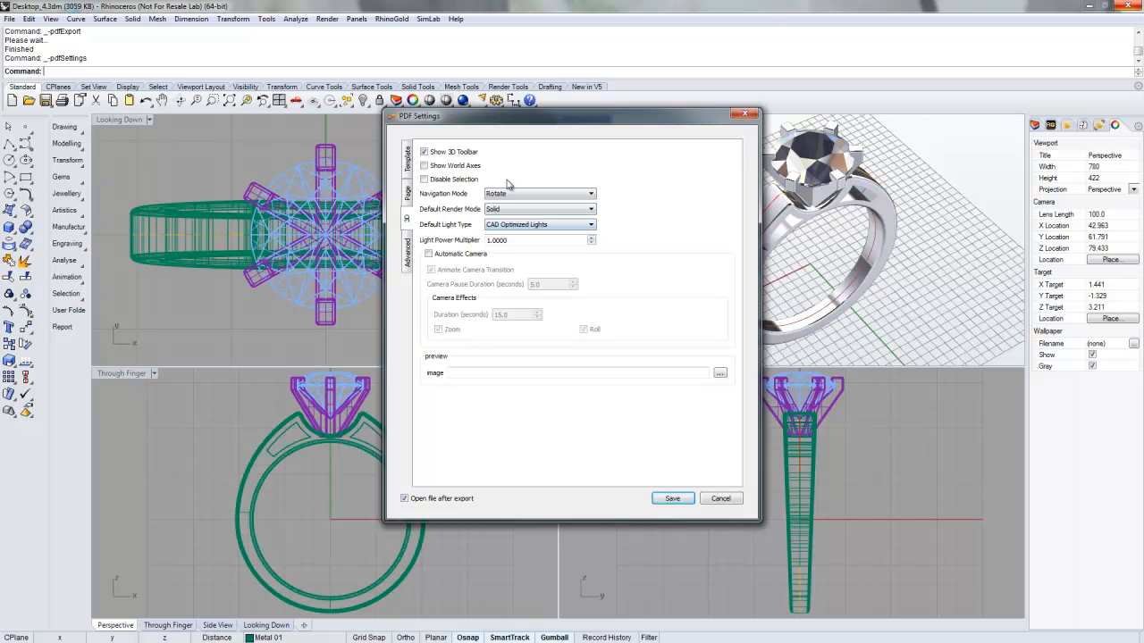
{"action": "mouse_move", "coordinate": [486, 161]}
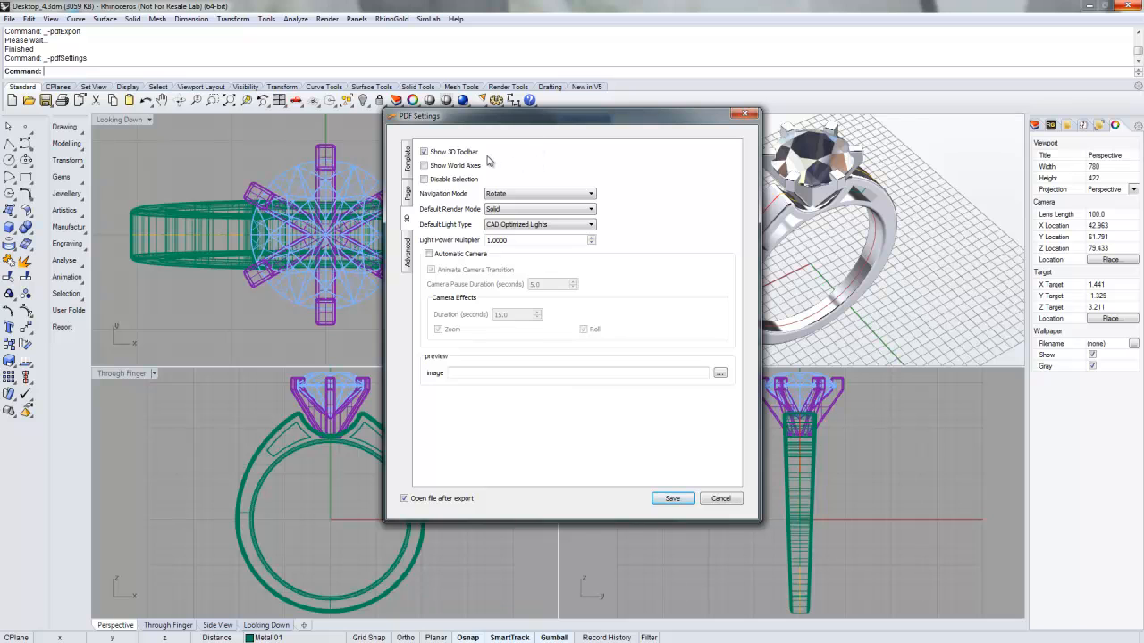
{"action": "mouse_move", "coordinate": [489, 161]}
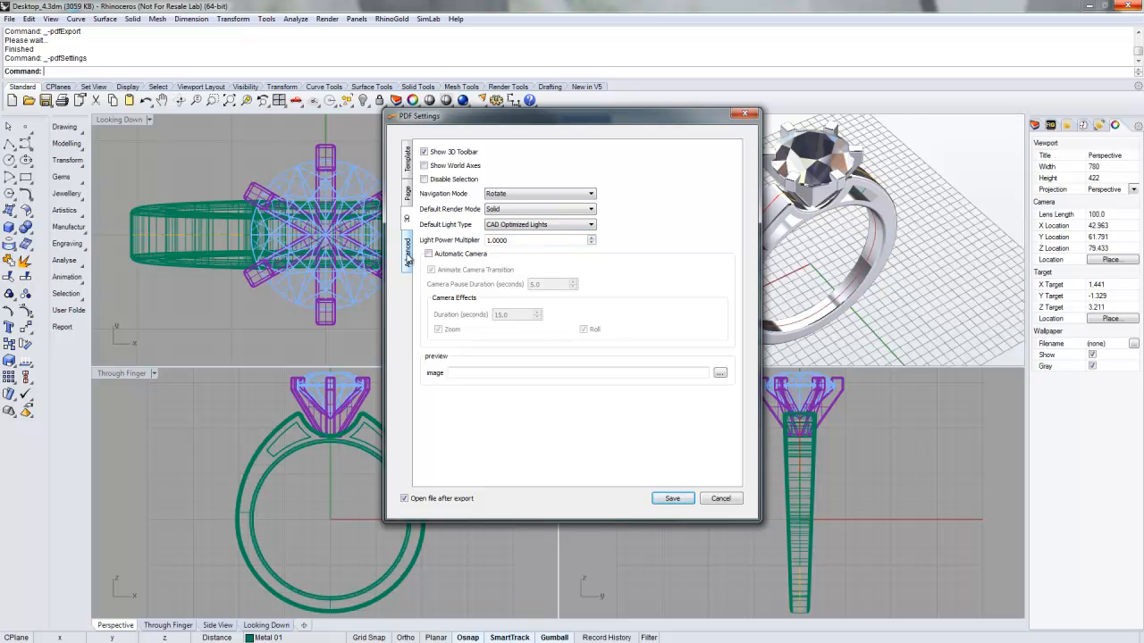
Step: After reviewing the Page and 3D viewer options, return to the Template gallery
{"action": "left_click", "coordinate": [407, 251]}
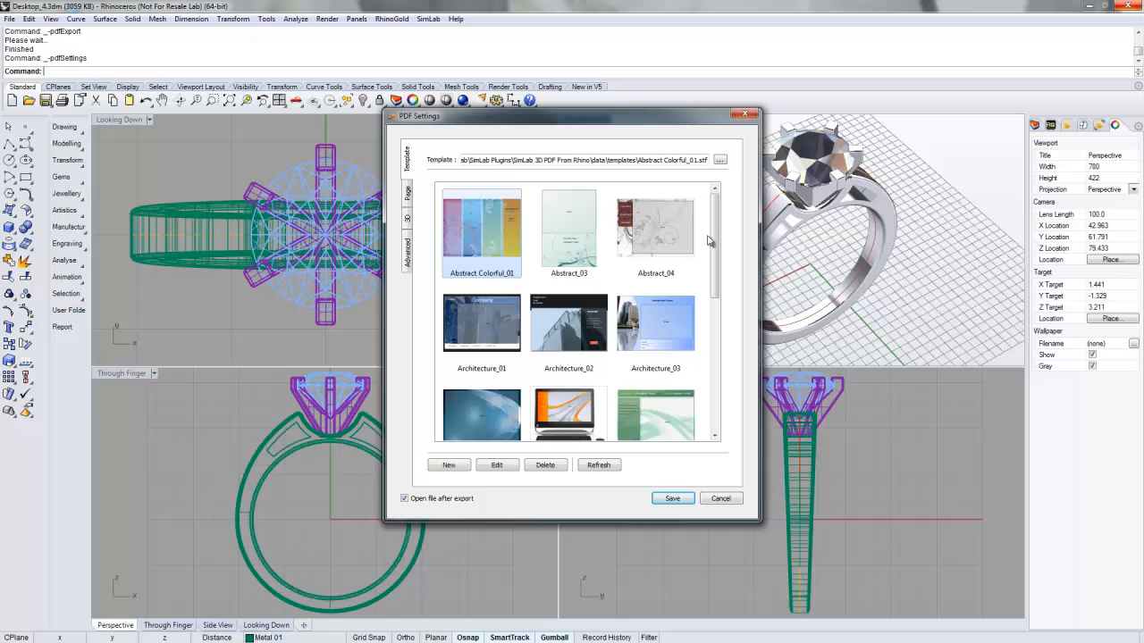
Step: Scroll through the Template gallery before cancelling the PDF Settings dialog
{"action": "scroll", "scroll_direction": "down", "scroll_amount": 3}
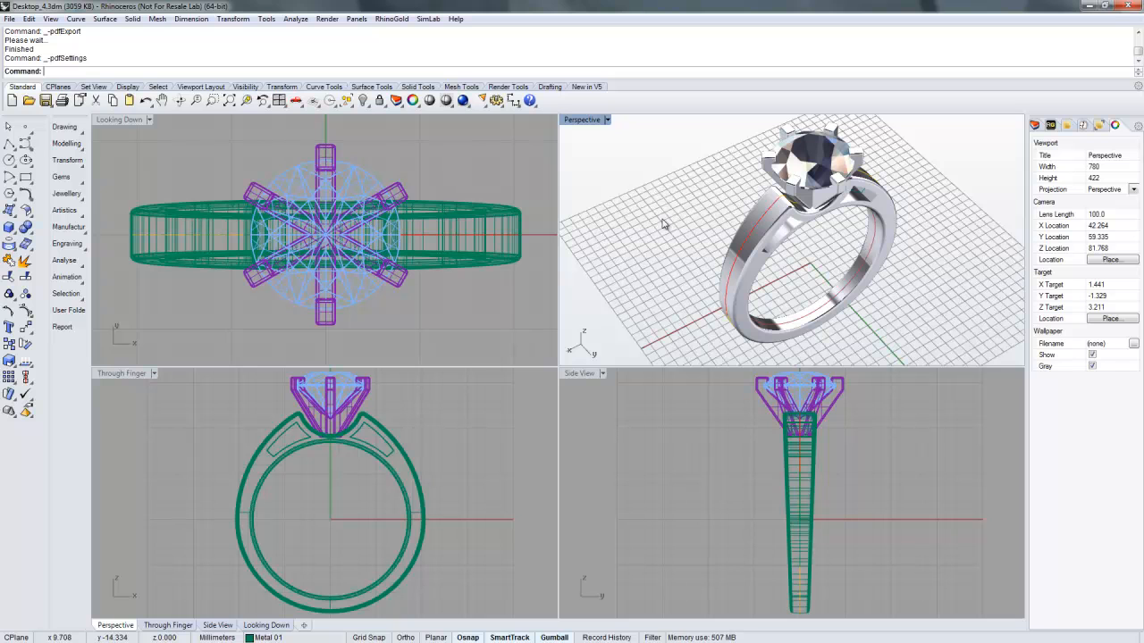
{"action": "mouse_move", "coordinate": [702, 147]}
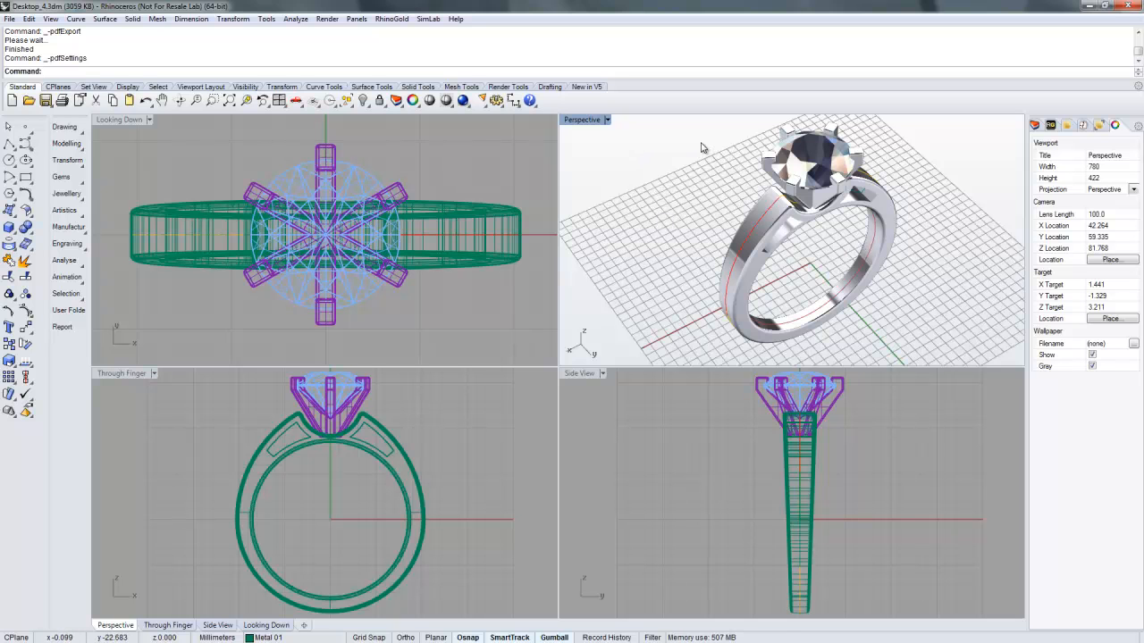